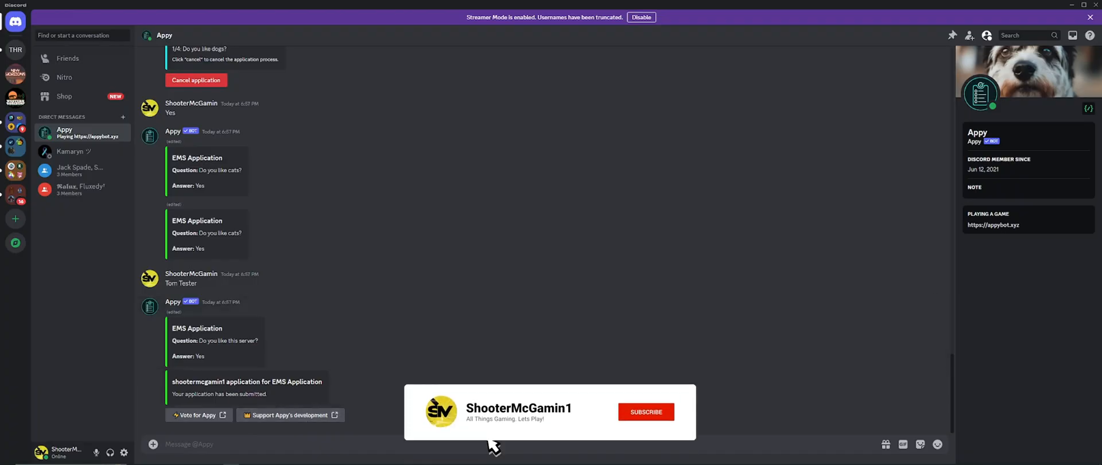
# Review the Appy DM history up to the accepted EMS Application and its reason.
pyautogui.click(644, 412)
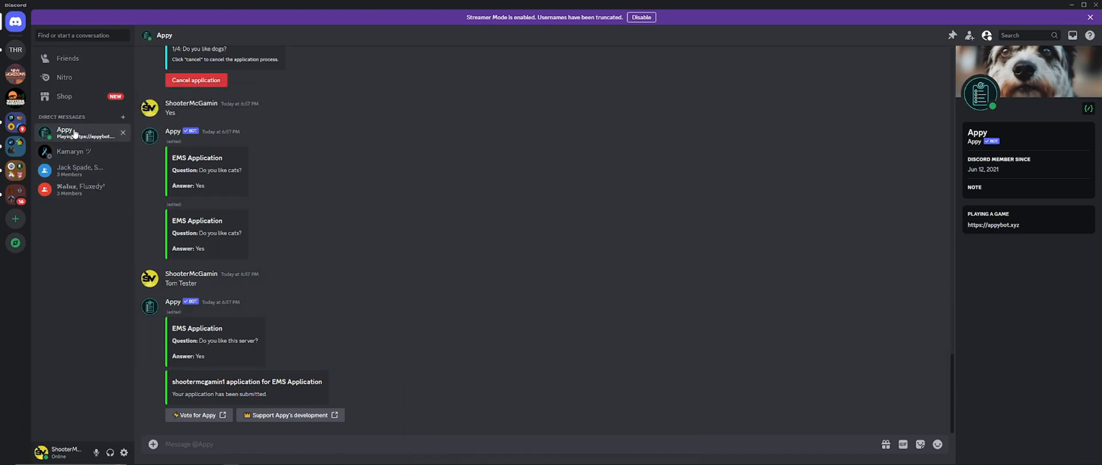
pyautogui.moveTo(76, 135)
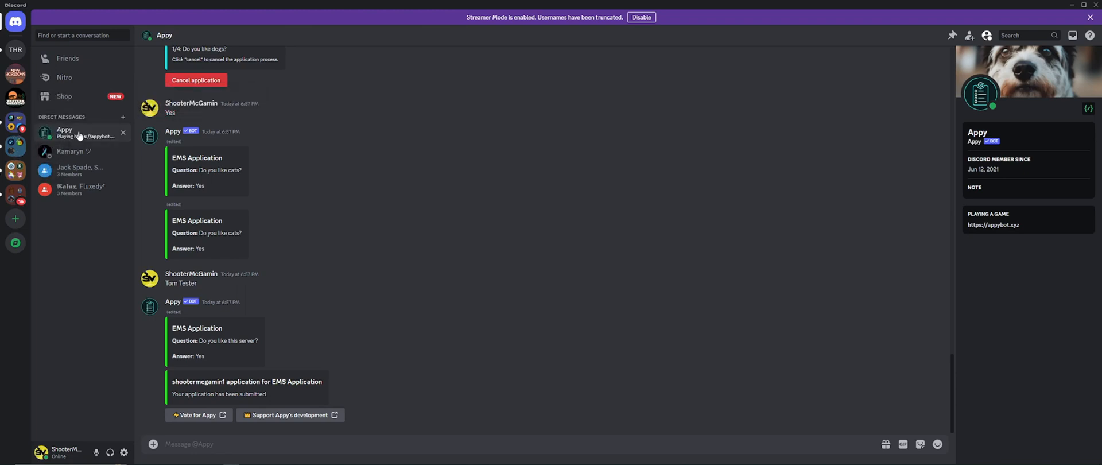
pyautogui.scroll(3)
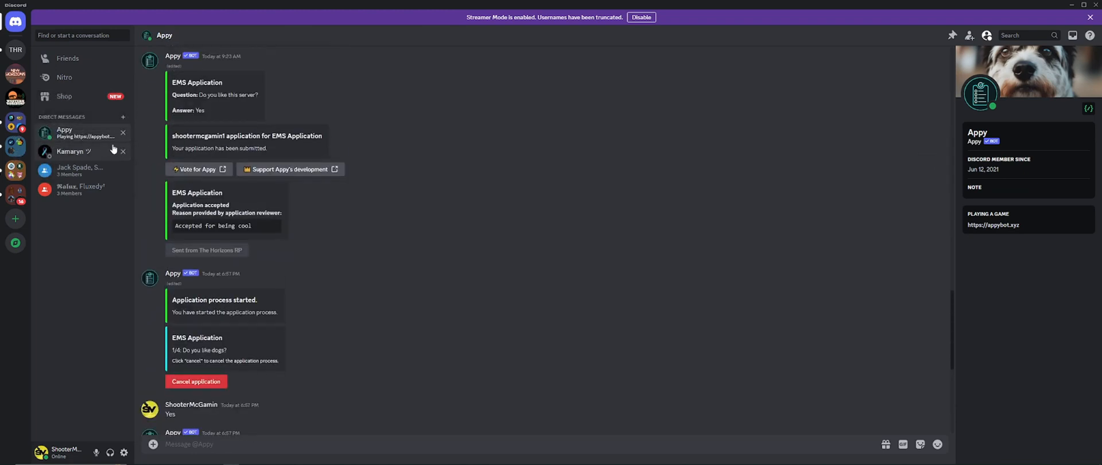
pyautogui.moveTo(84, 133)
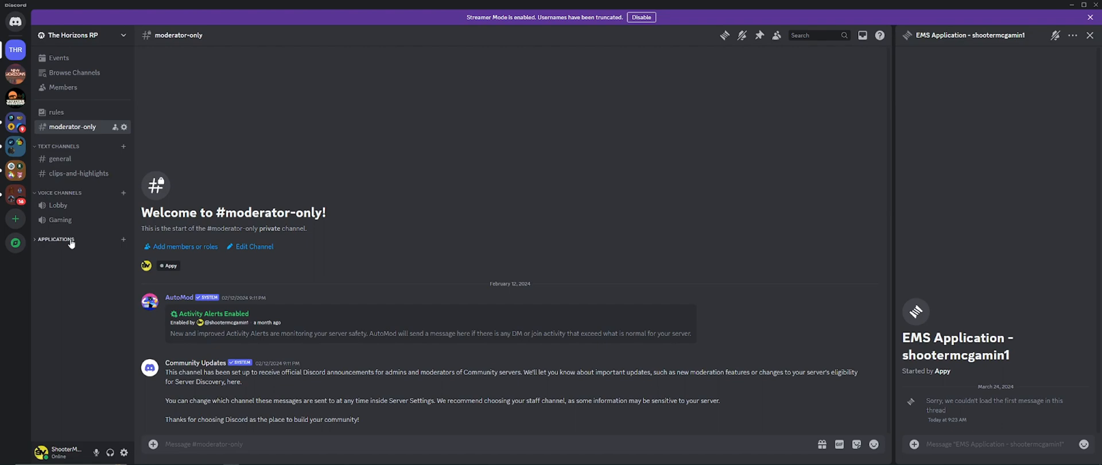
pyautogui.moveTo(86, 244)
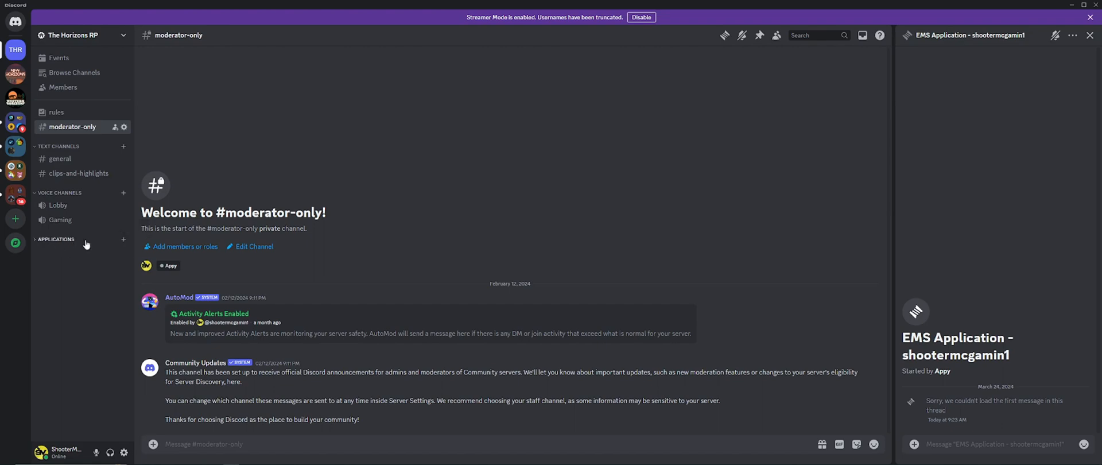
# Create a text channel named 'applications' under the Applications category.
pyautogui.click(123, 239)
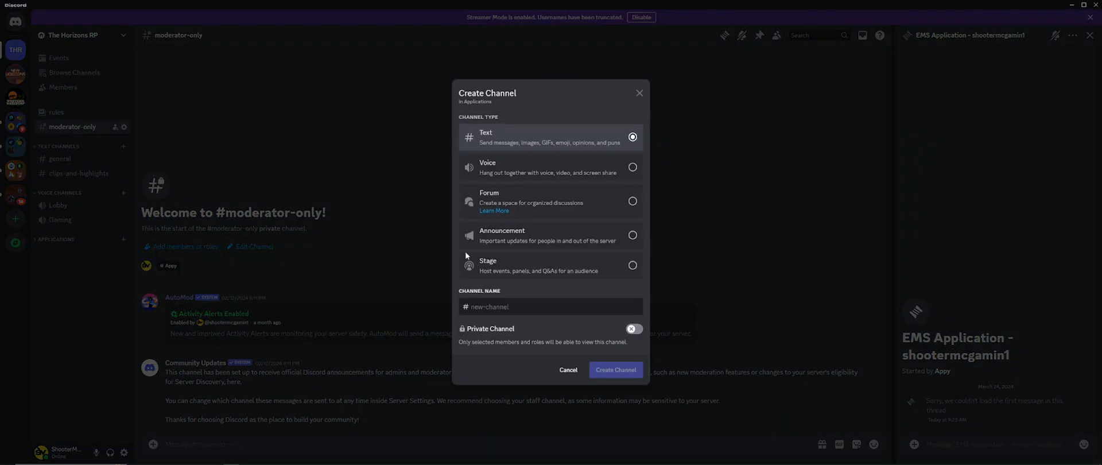
pyautogui.write('applica')
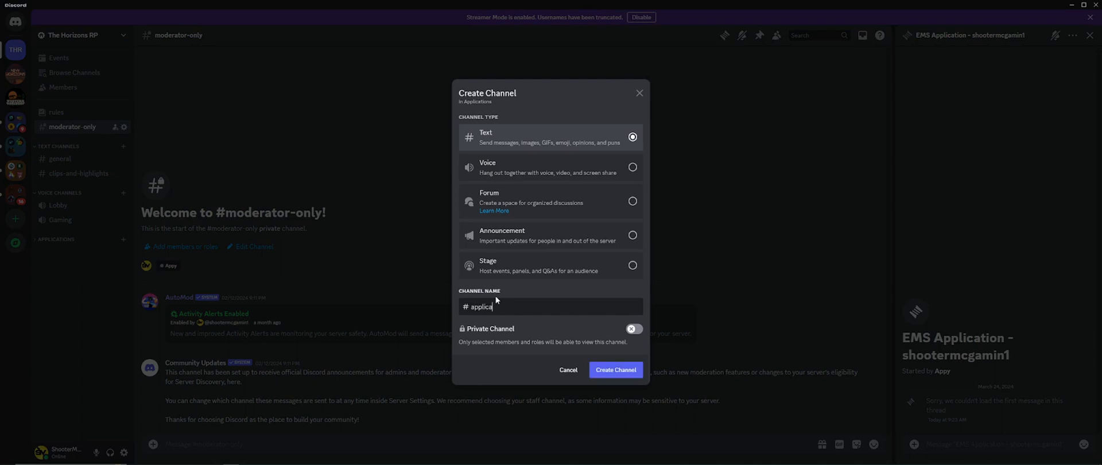
pyautogui.click(614, 369)
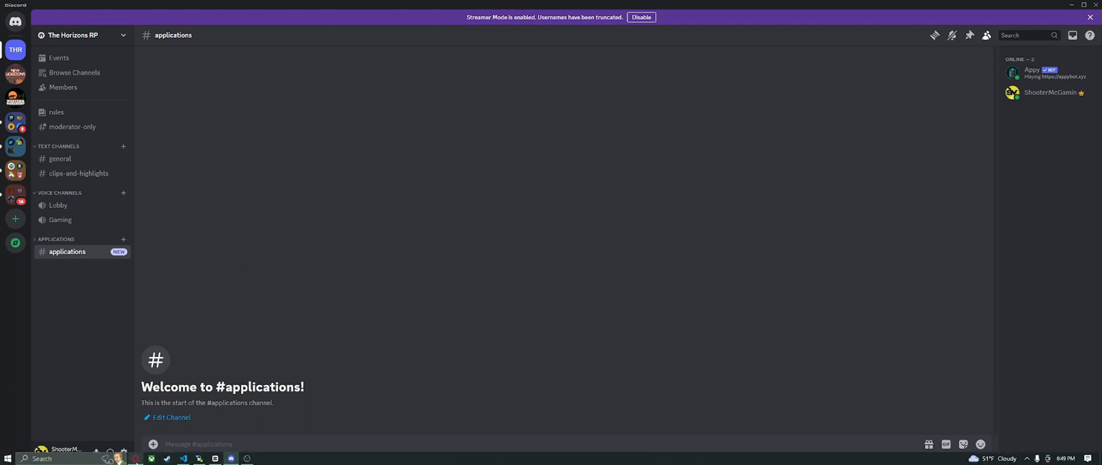
pyautogui.moveTo(136, 458)
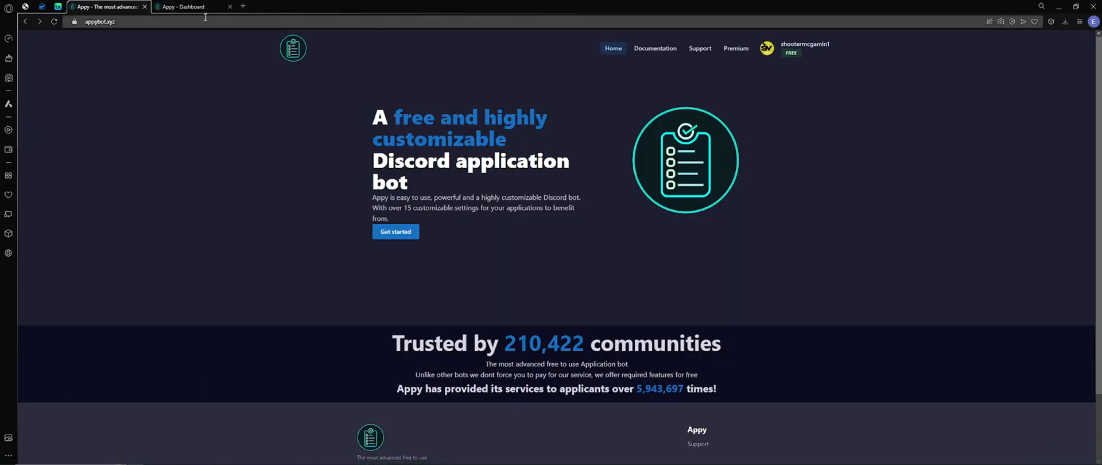
# Open the Appy dashboard for The Horizons RP server via Configure.
pyautogui.click(184, 7)
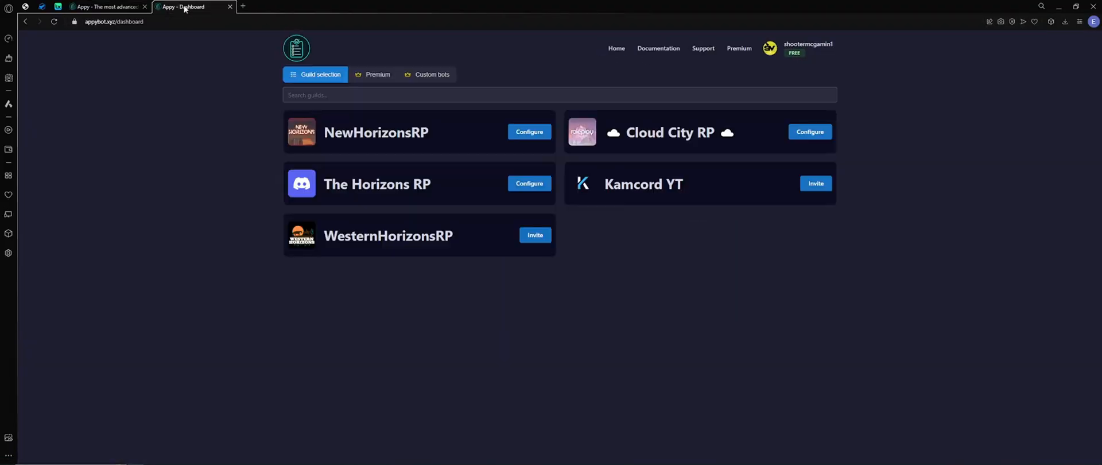
pyautogui.moveTo(244, 267)
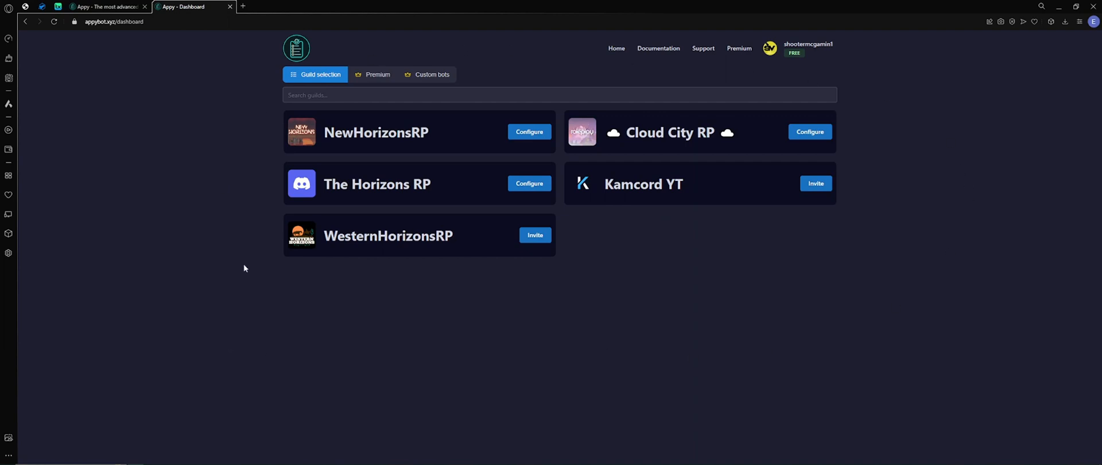
pyautogui.moveTo(535, 234)
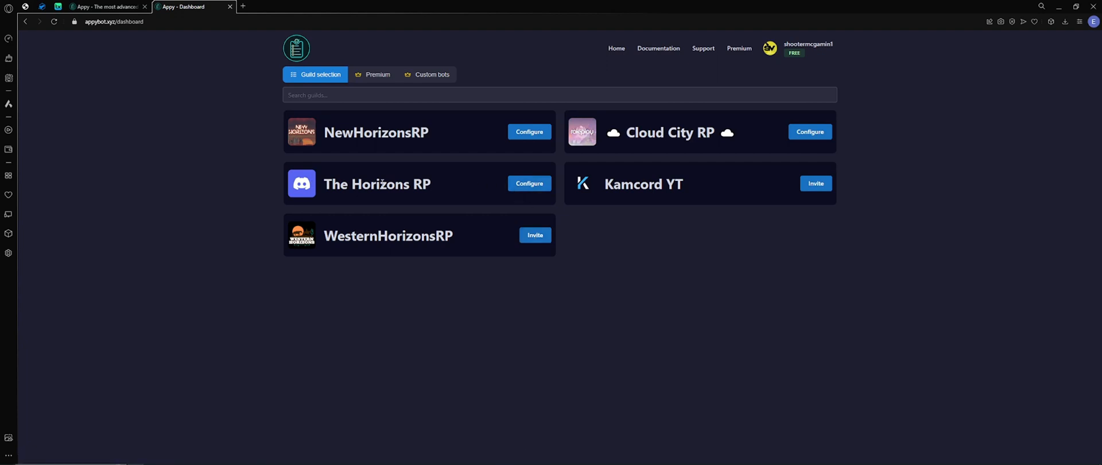
pyautogui.moveTo(528, 183)
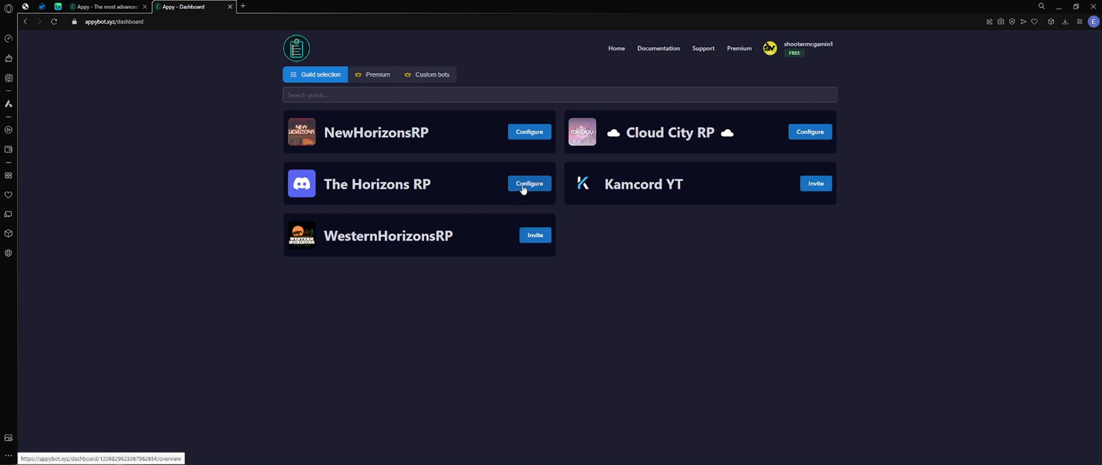
pyautogui.click(529, 183)
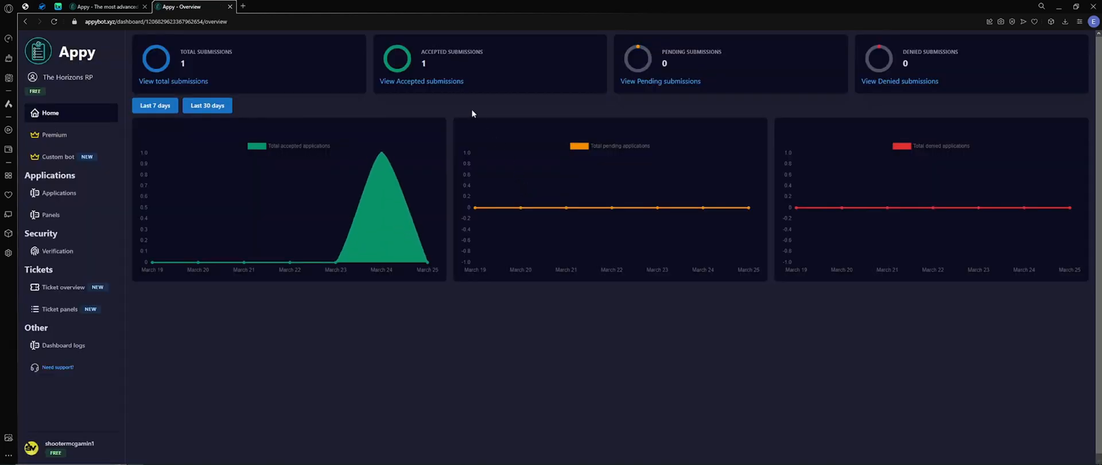
pyautogui.moveTo(206, 48)
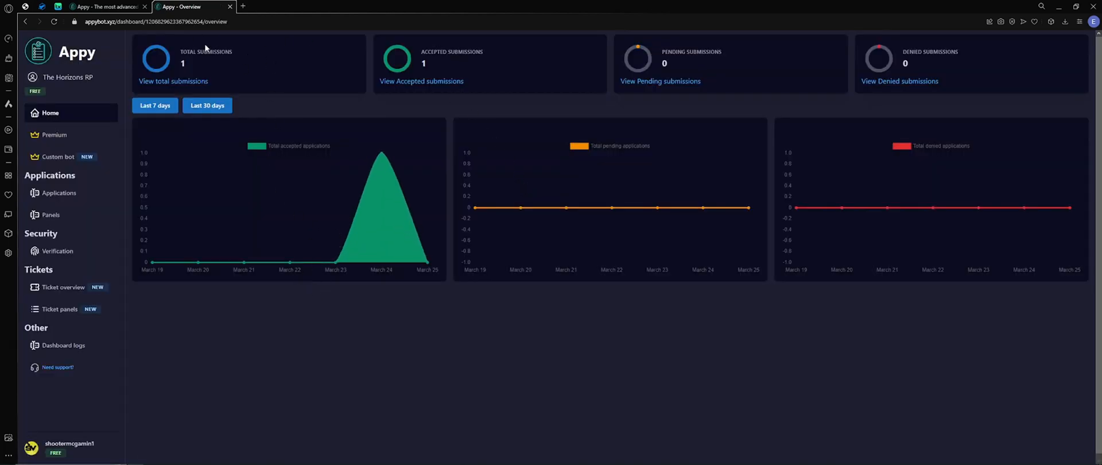
pyautogui.moveTo(406, 82)
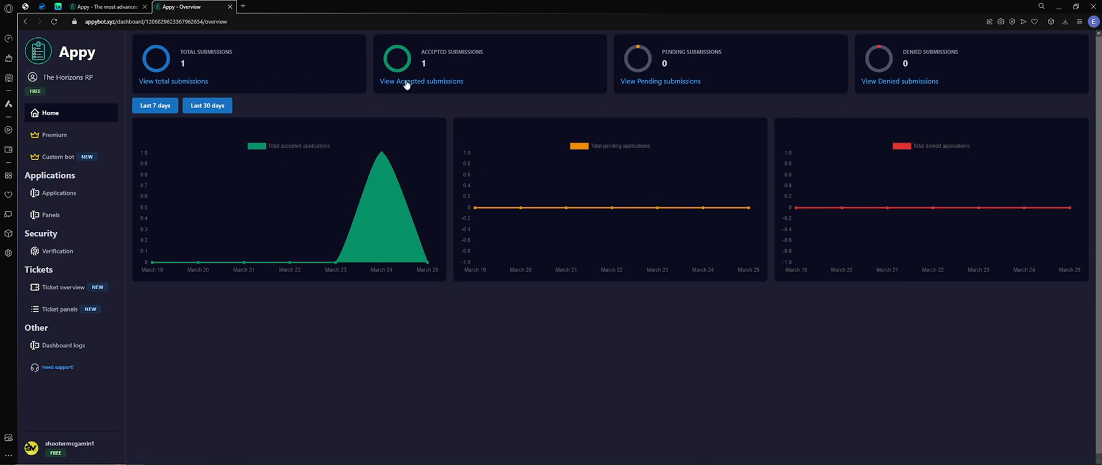
pyautogui.moveTo(884, 56)
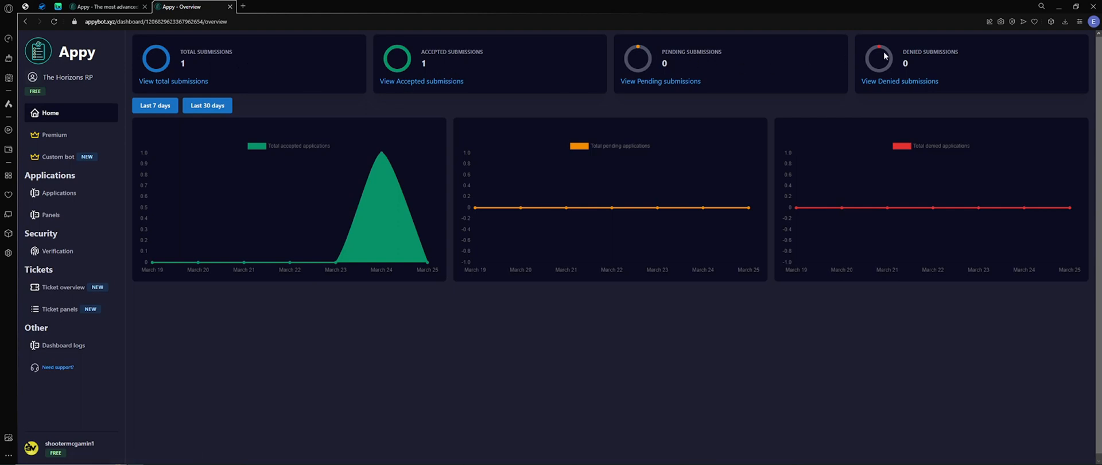
pyautogui.moveTo(284, 258)
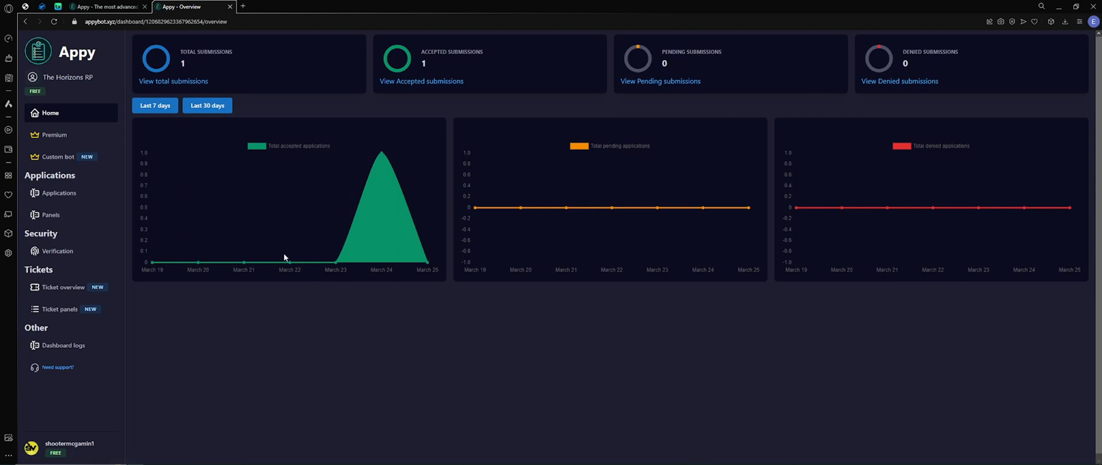
pyautogui.moveTo(803, 156)
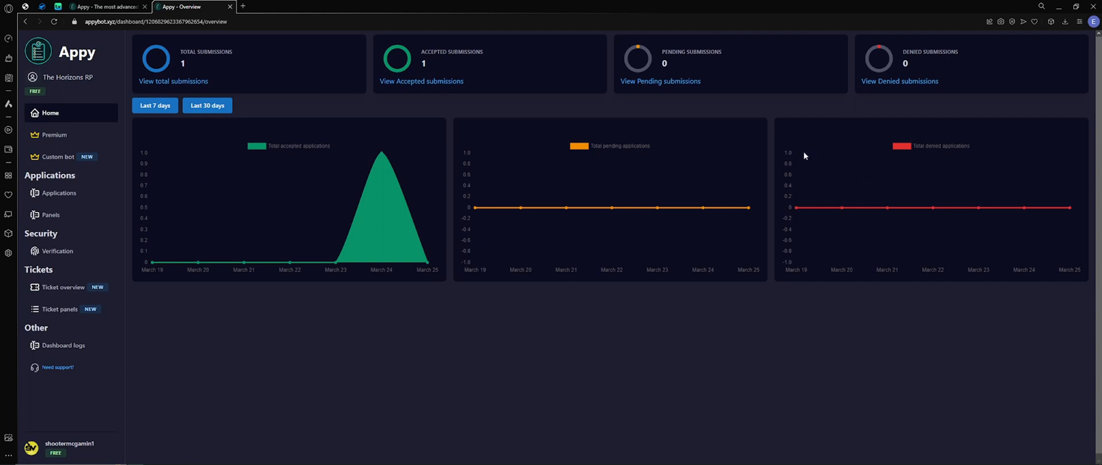
pyautogui.moveTo(41, 171)
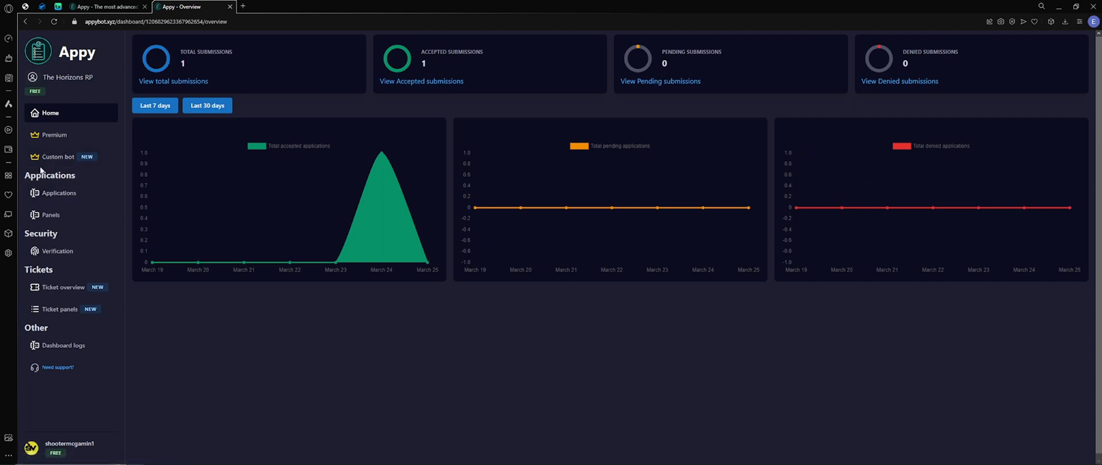
pyautogui.moveTo(59, 193)
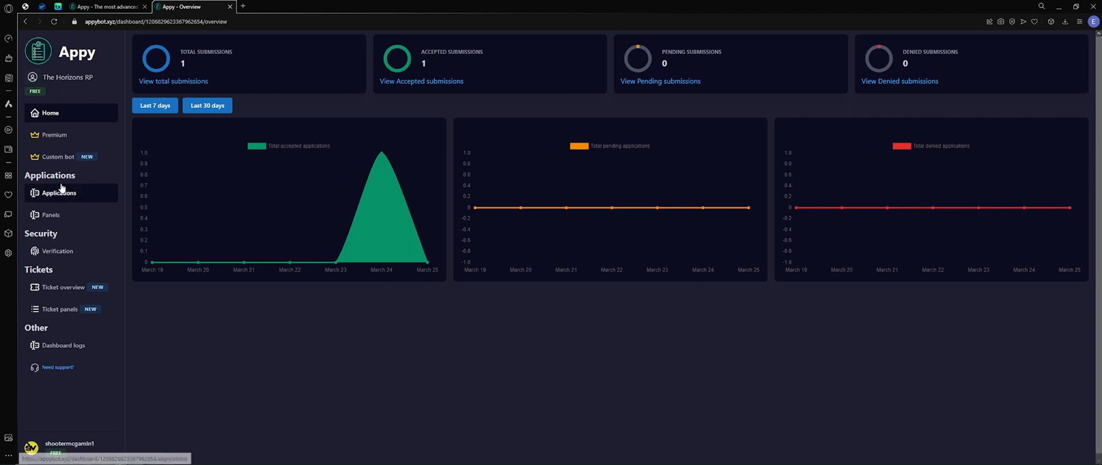
# Bring up the Applications list showing the EMS and PD applications.
pyautogui.click(59, 192)
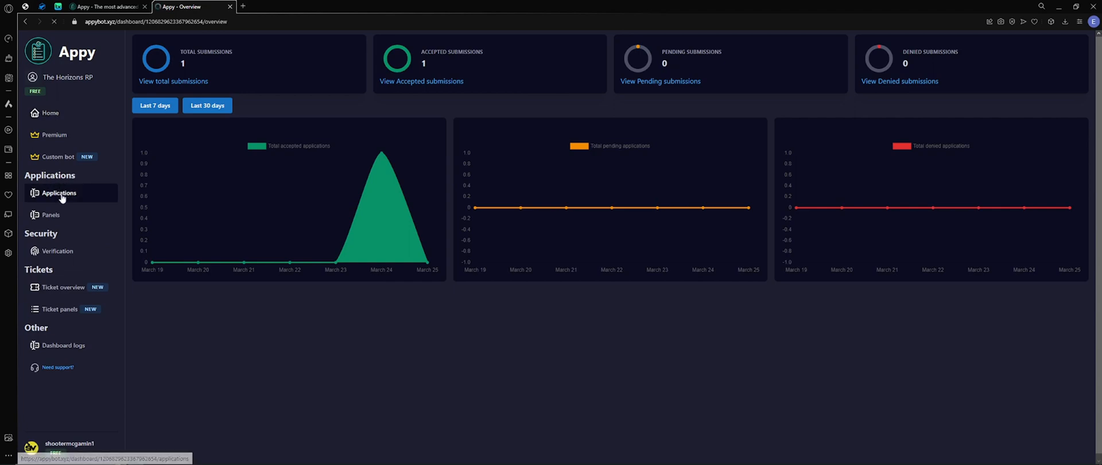
pyautogui.click(58, 193)
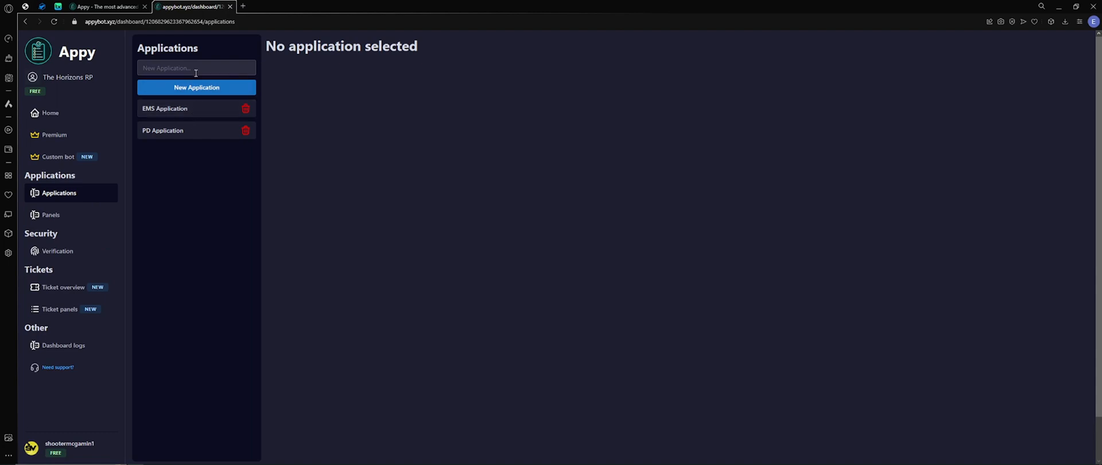
# Create a new application named 'Business Application'.
pyautogui.write('B')
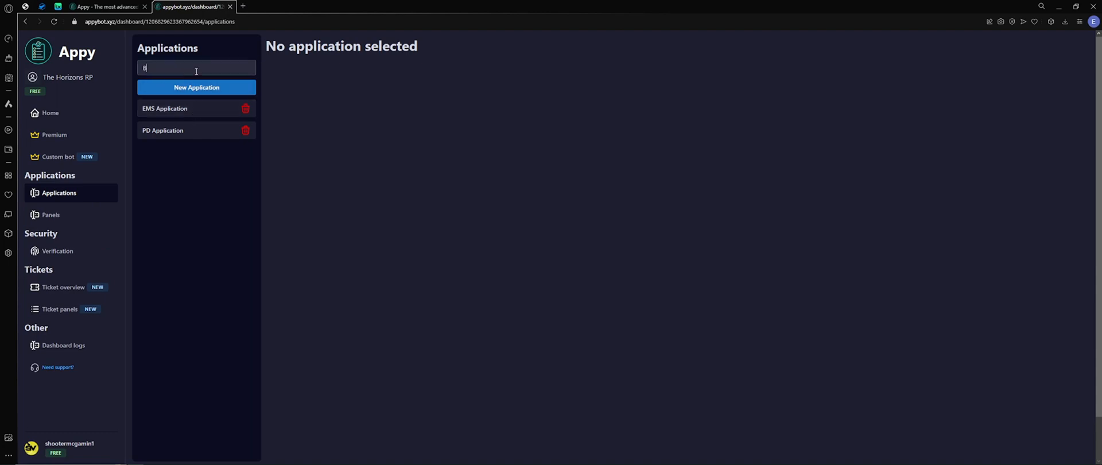
pyautogui.write('Business APp')
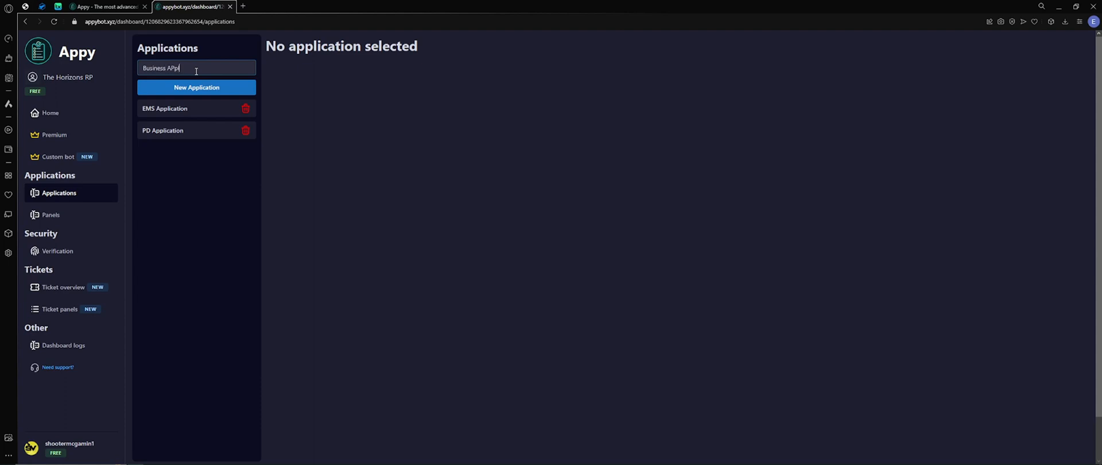
pyautogui.write('lication')
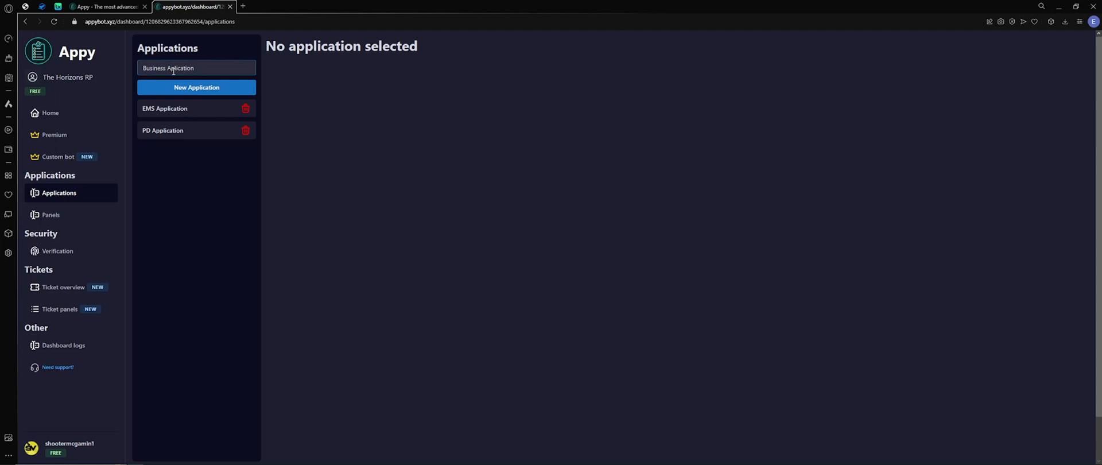
pyautogui.click(196, 88)
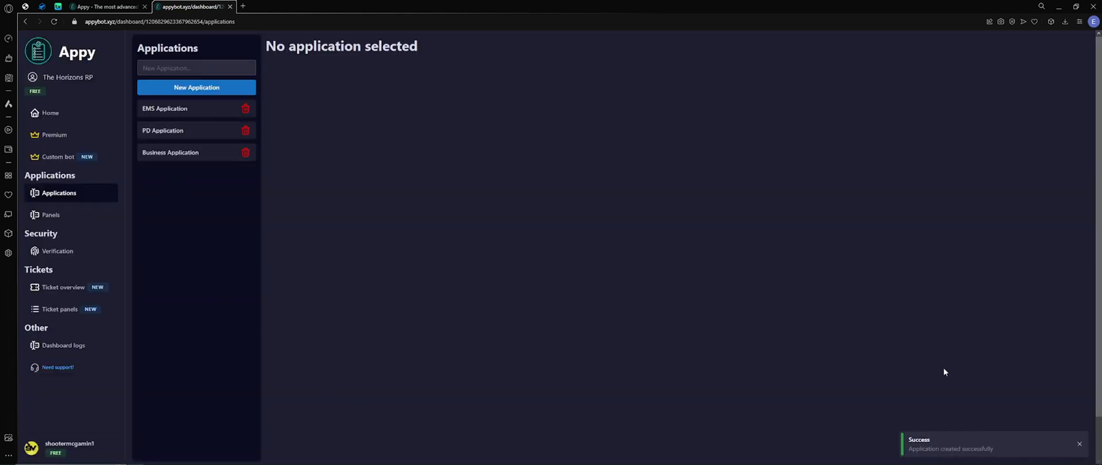
pyautogui.moveTo(176, 156)
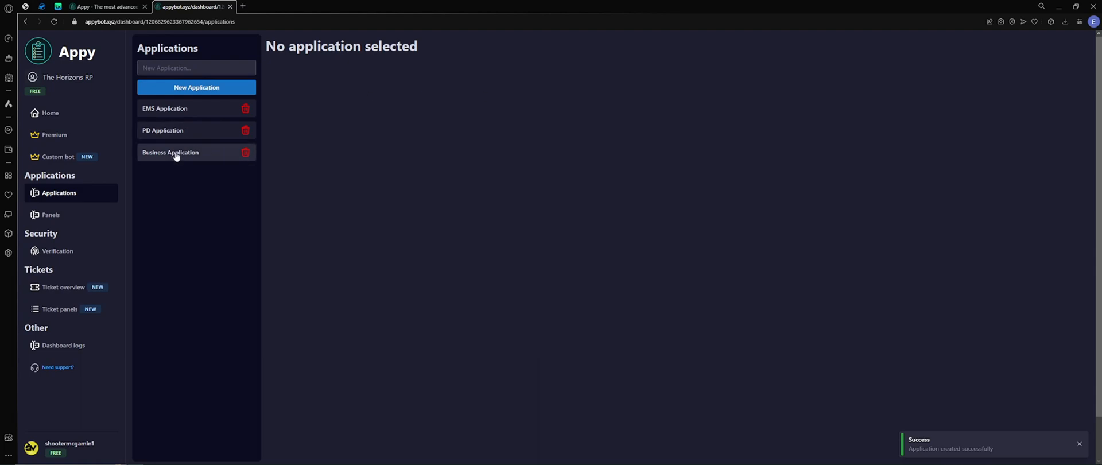
# In the Business Application's settings, bring up the logging channel choices.
pyautogui.click(170, 152)
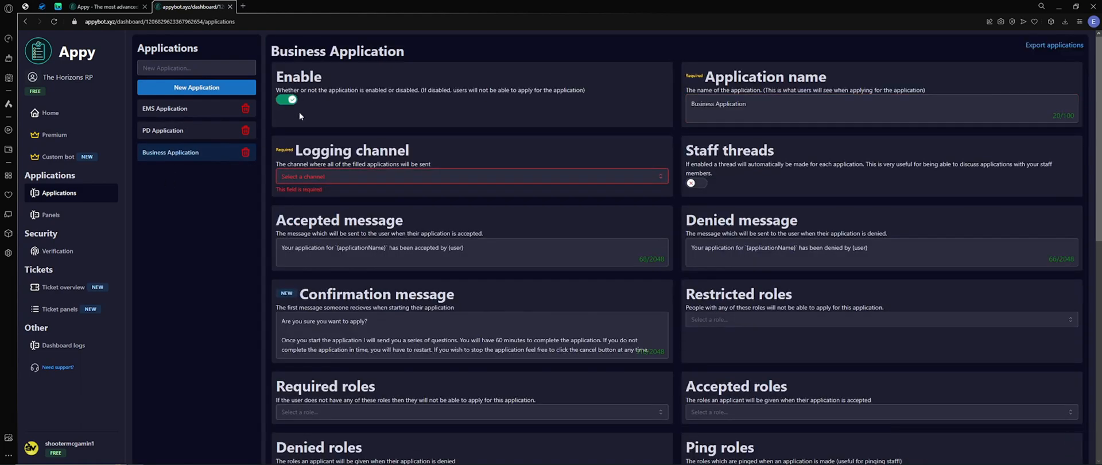
pyautogui.moveTo(787, 289)
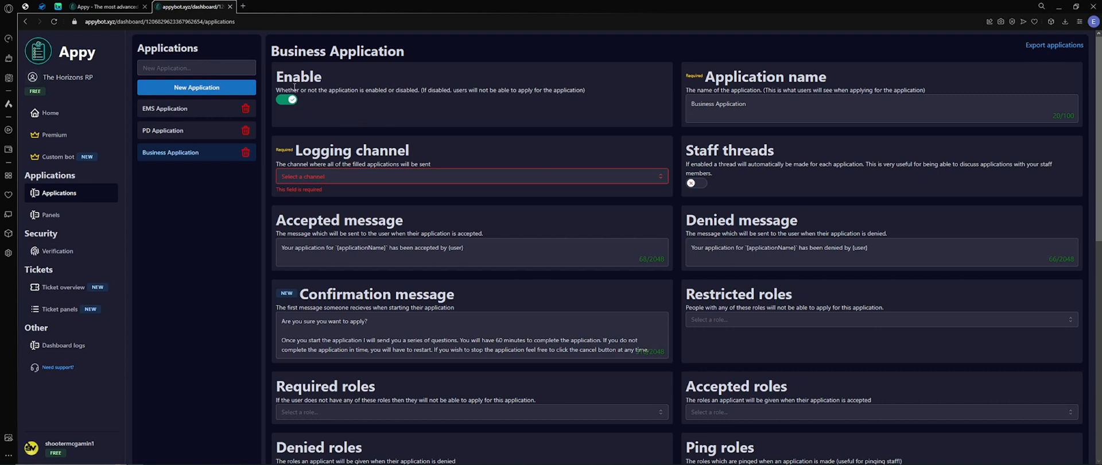
pyautogui.moveTo(345, 169)
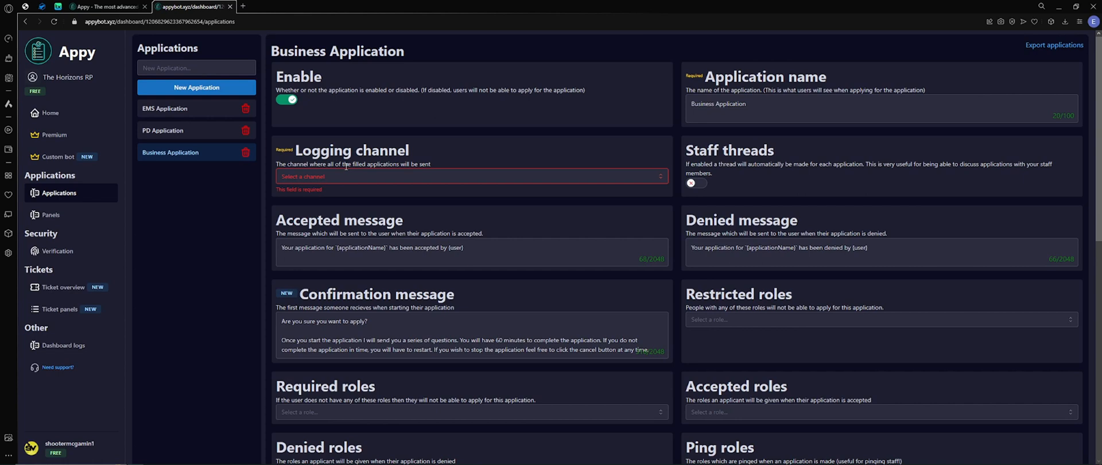
pyautogui.click(469, 177)
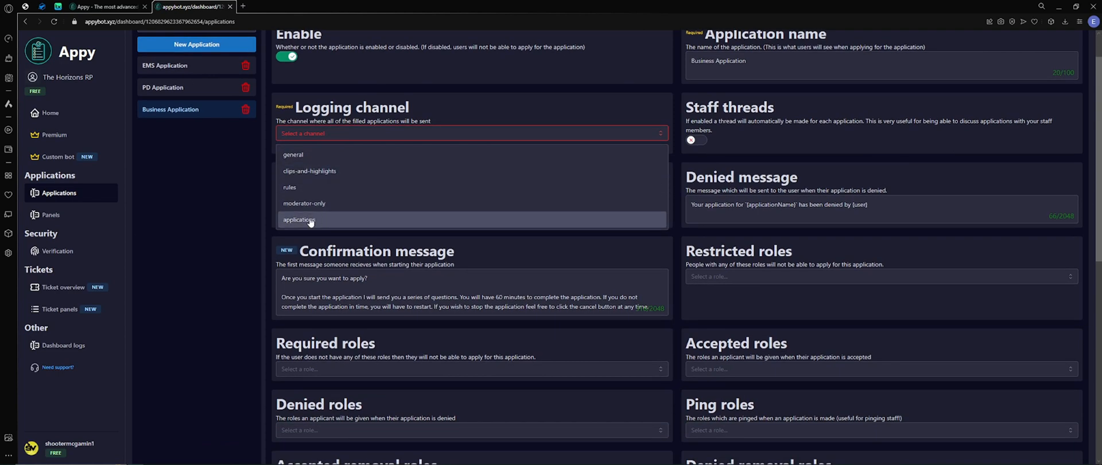
pyautogui.moveTo(311, 211)
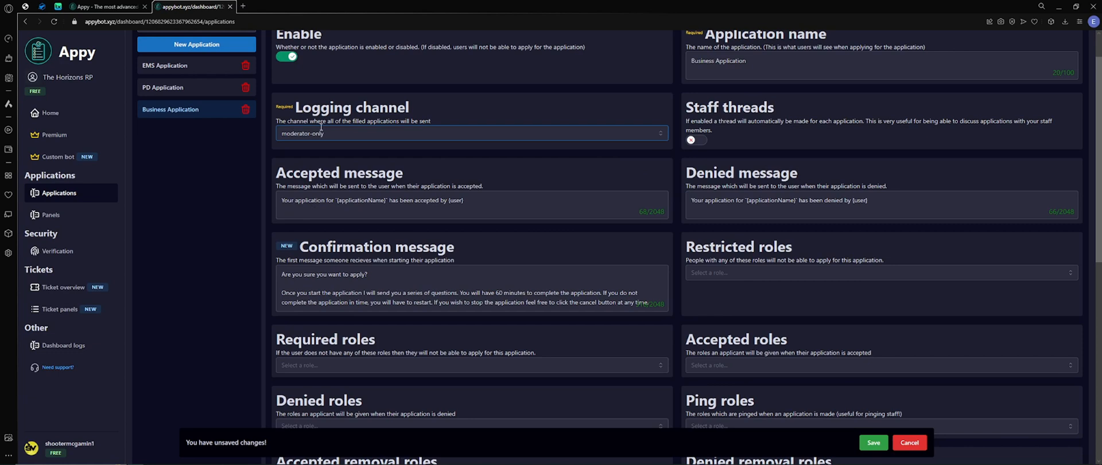
pyautogui.moveTo(300, 185)
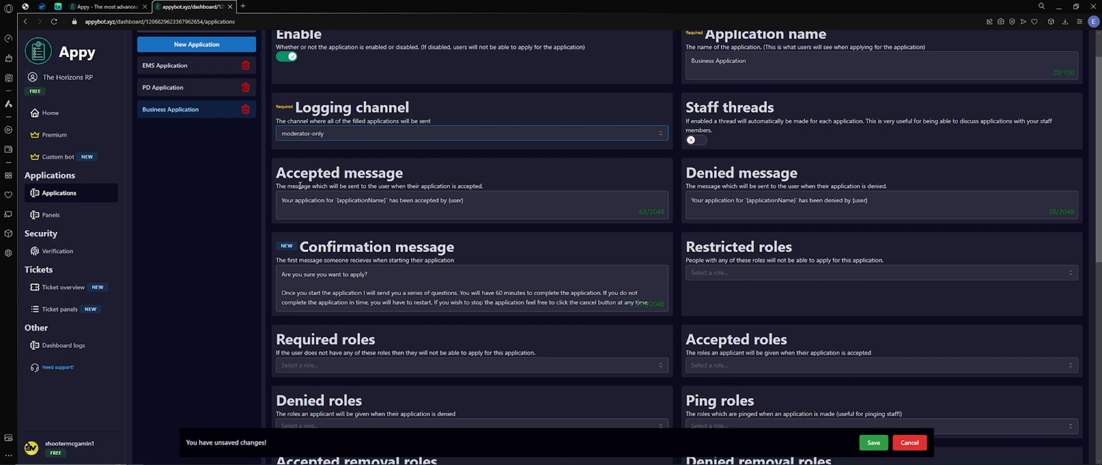
pyautogui.moveTo(274, 171)
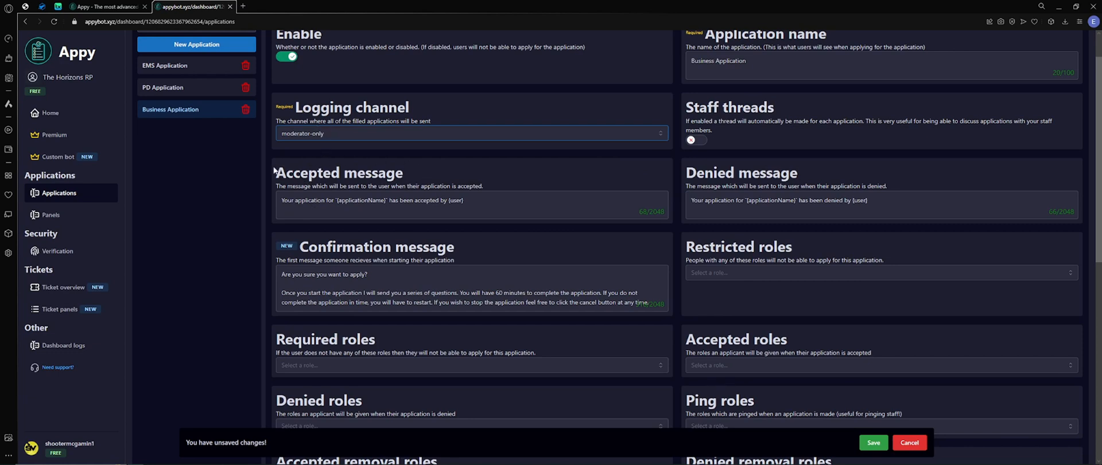
# Reword the accepted message so it says the application has been 'received'.
pyautogui.click(471, 134)
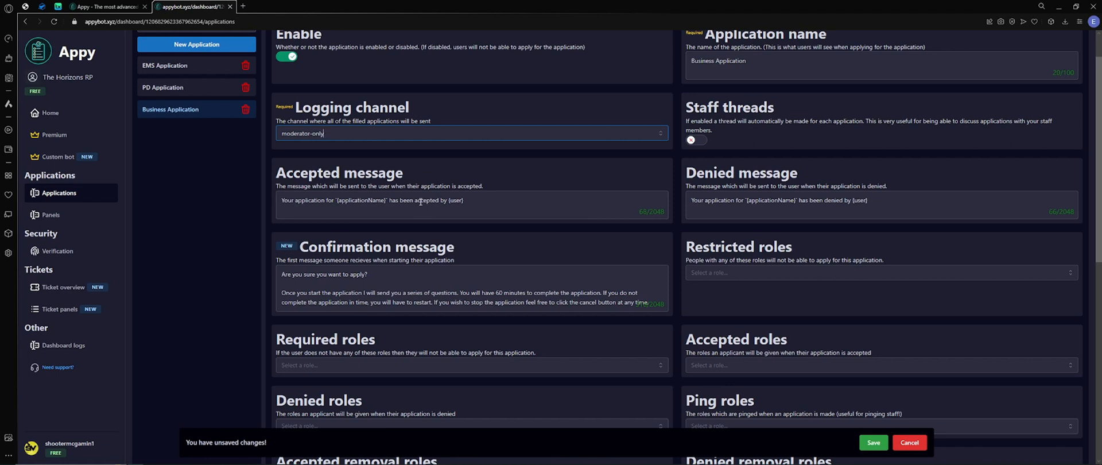
pyautogui.doubleClick(426, 200)
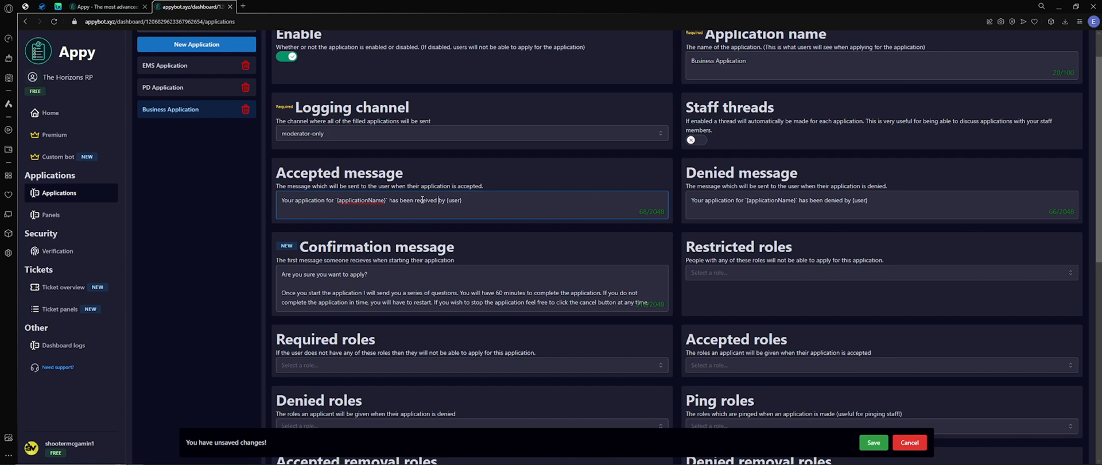
pyautogui.moveTo(420, 225)
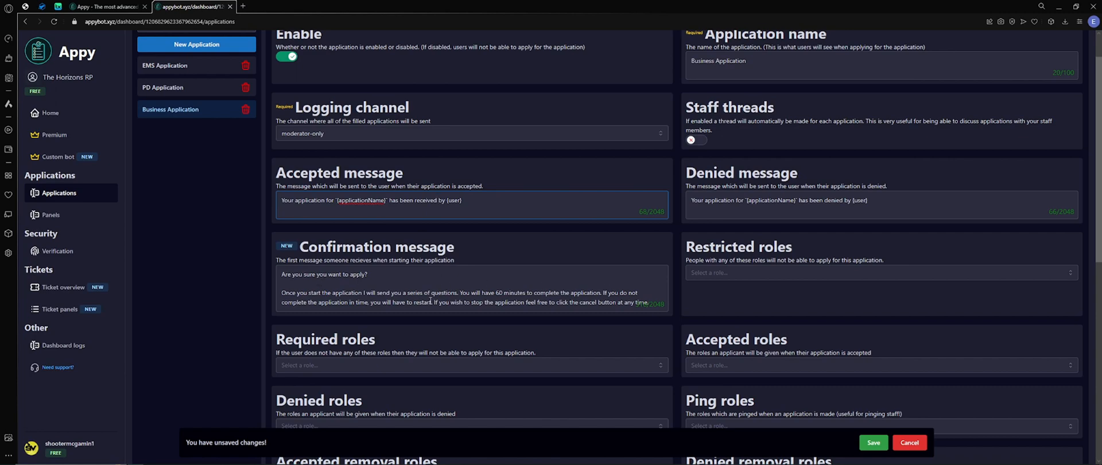
pyautogui.scroll(-3)
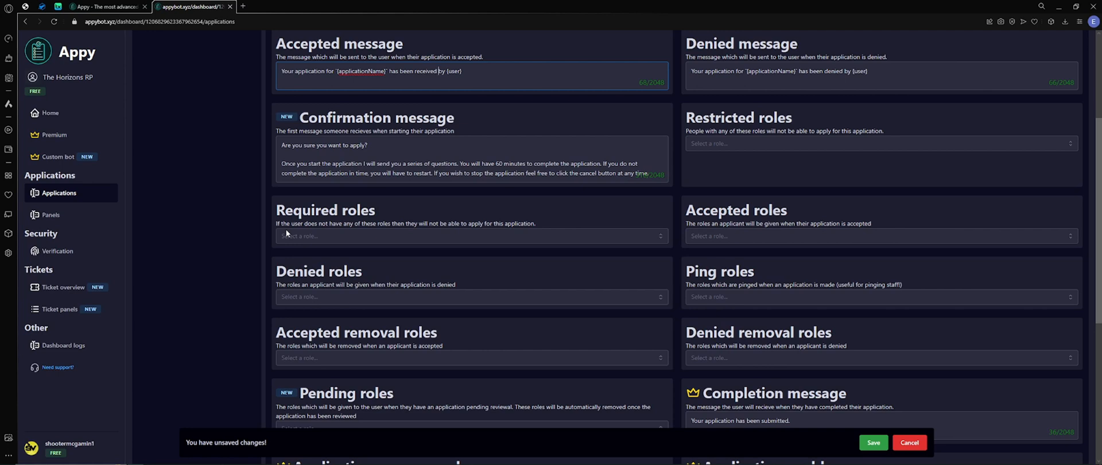
pyautogui.moveTo(359, 271)
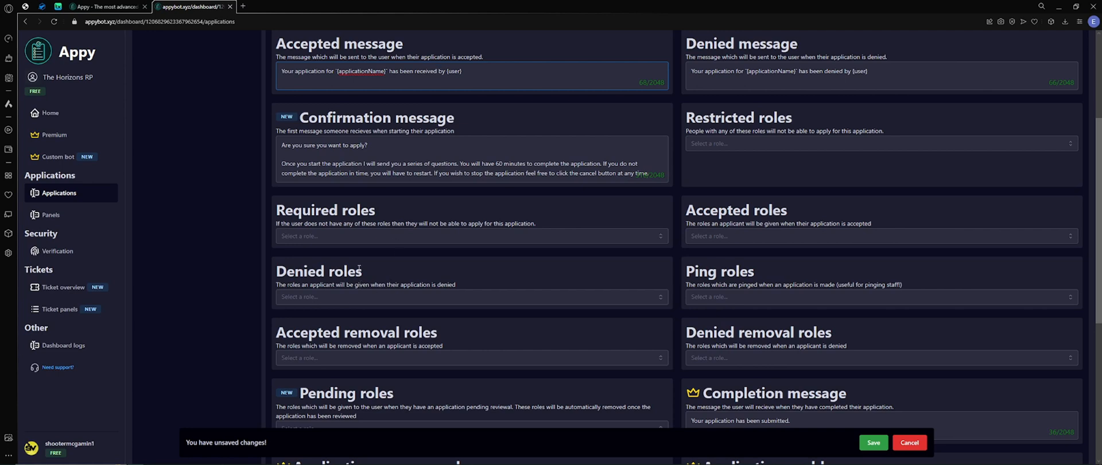
pyautogui.moveTo(364, 299)
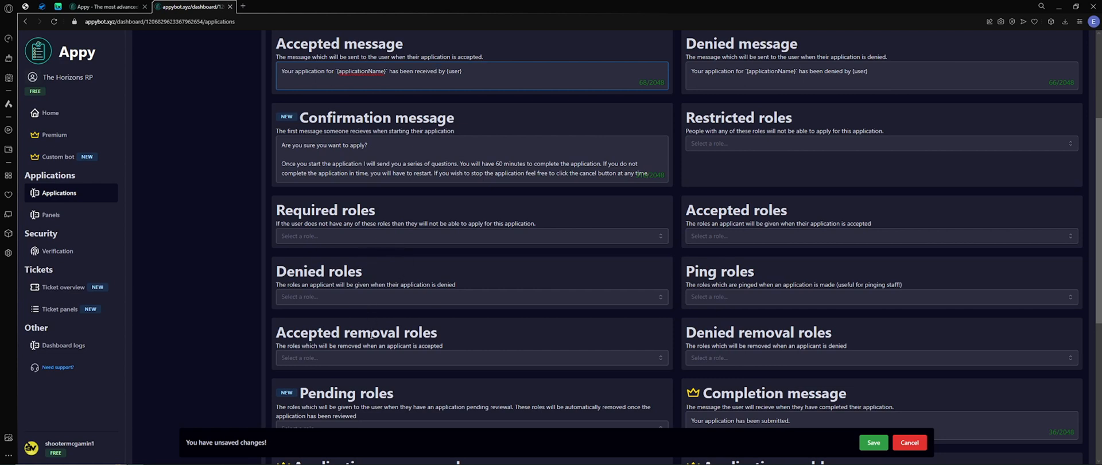
pyautogui.scroll(-3)
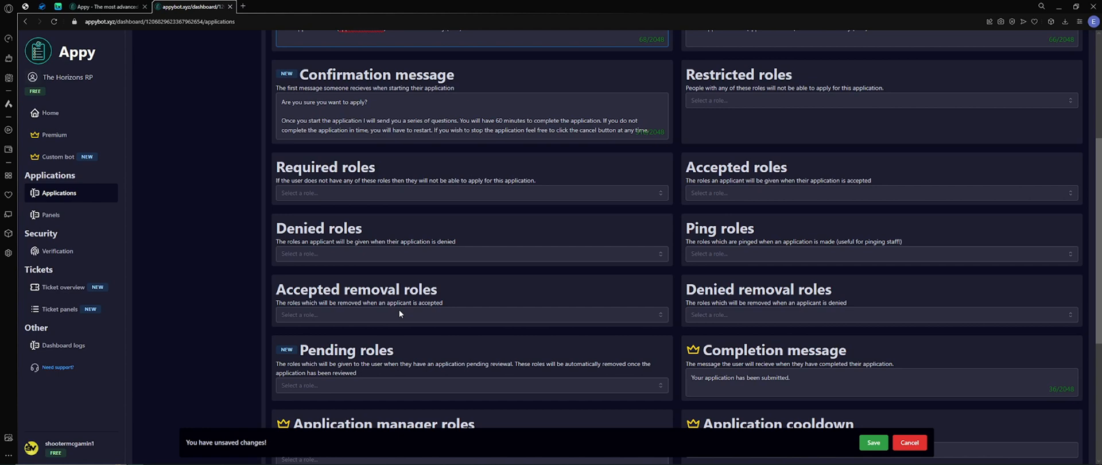
pyautogui.scroll(-3)
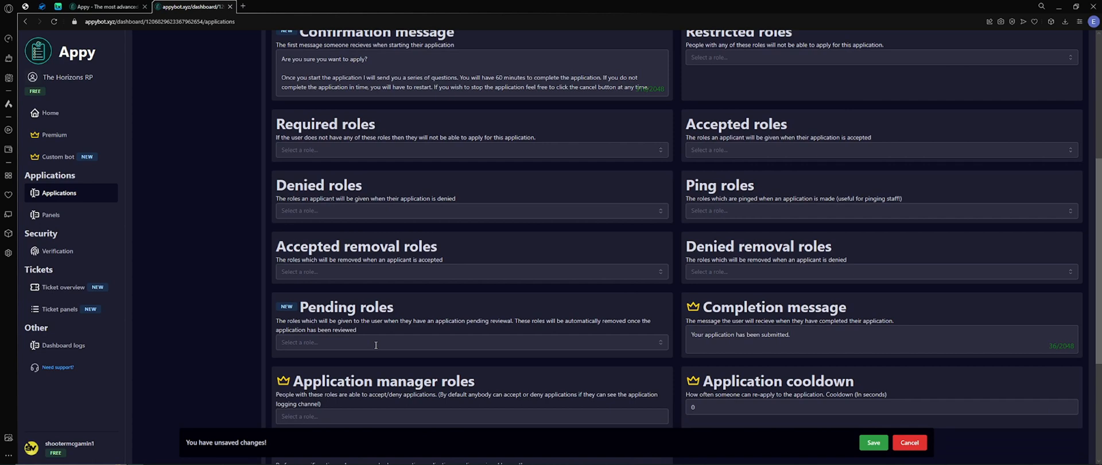
pyautogui.scroll(-3)
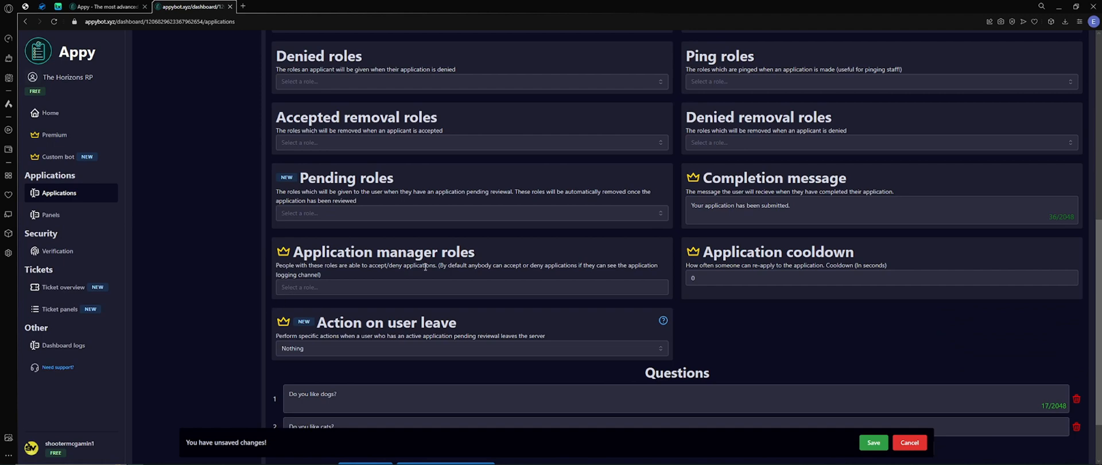
# Enable staff threads and start entering 'mo' in the Ping roles field.
pyautogui.scroll(3)
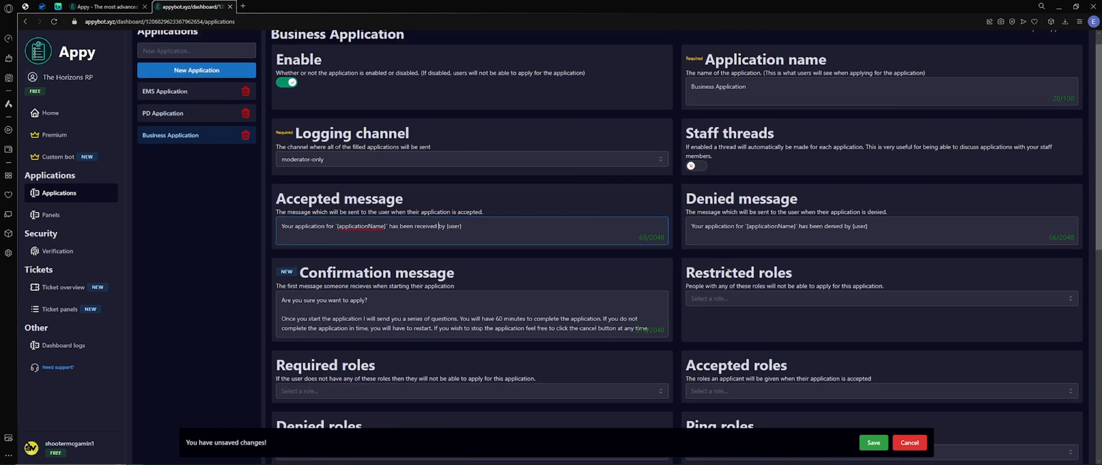
pyautogui.scroll(3)
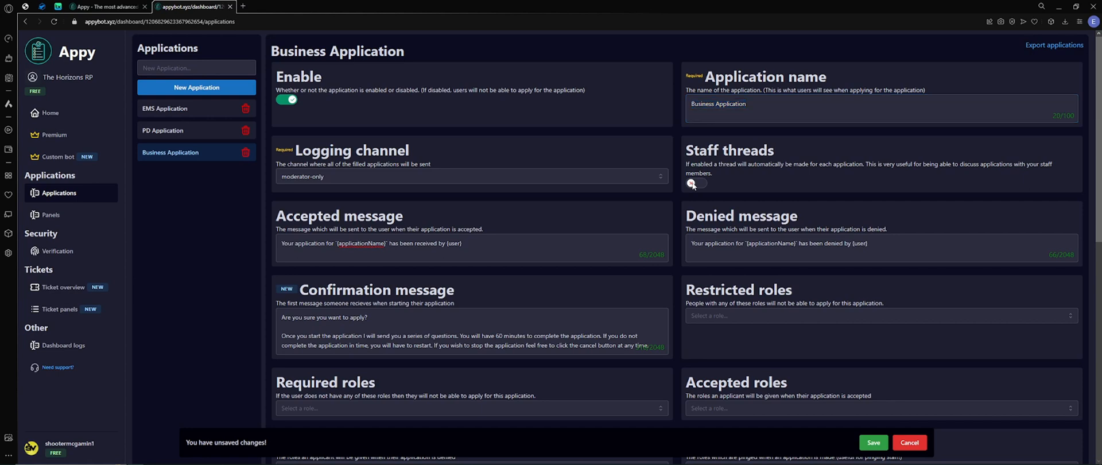
pyautogui.click(695, 182)
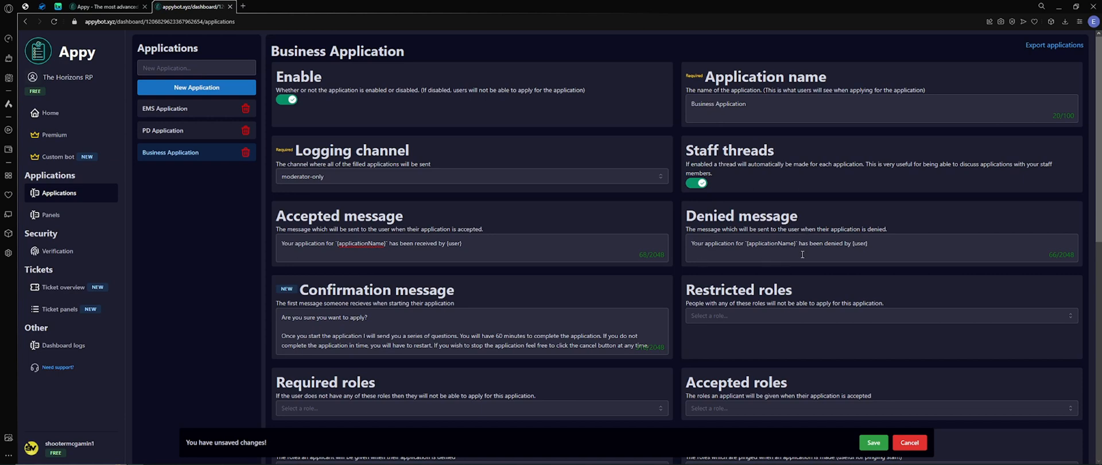
pyautogui.scroll(-3)
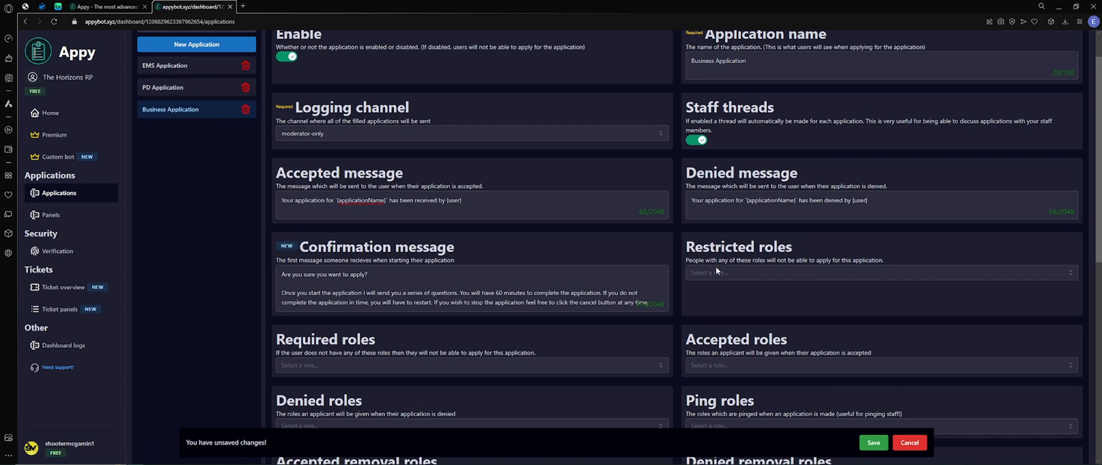
pyautogui.moveTo(843, 281)
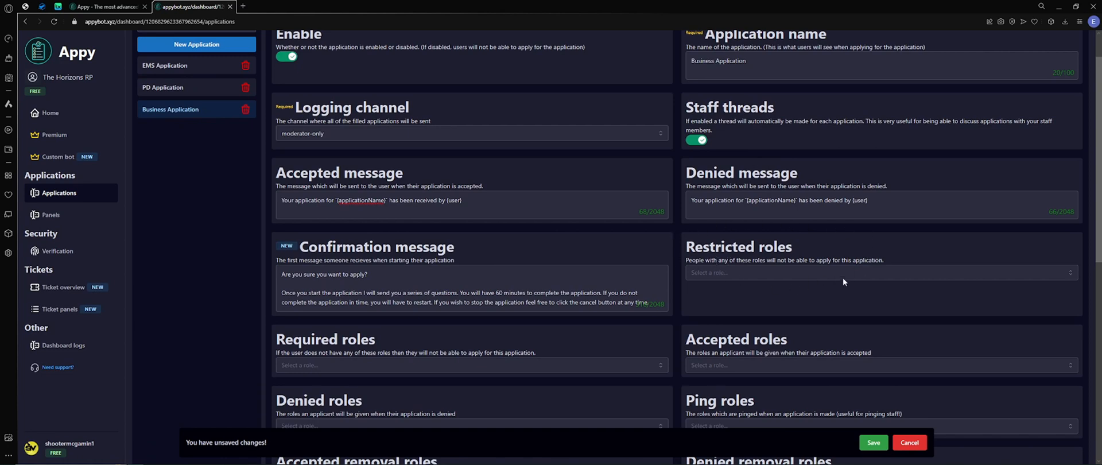
pyautogui.moveTo(841, 248)
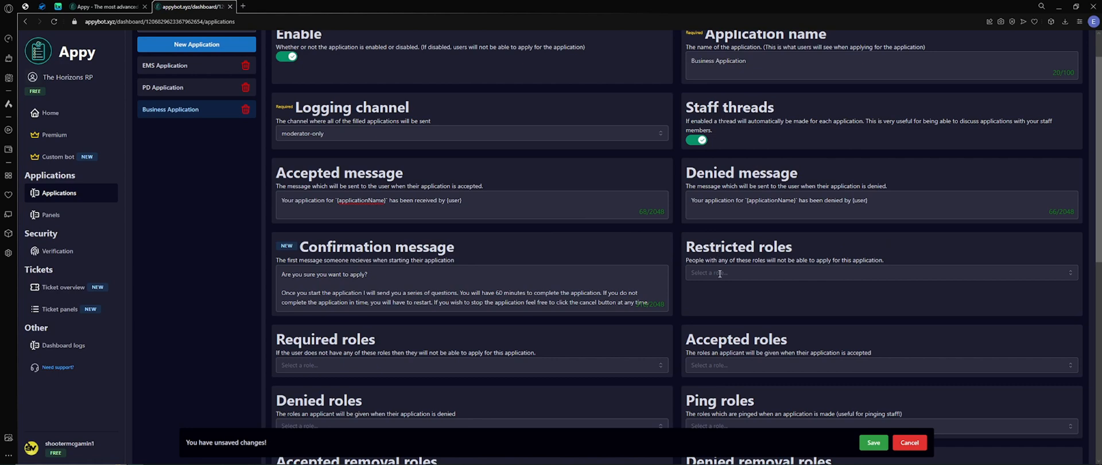
pyautogui.scroll(-3)
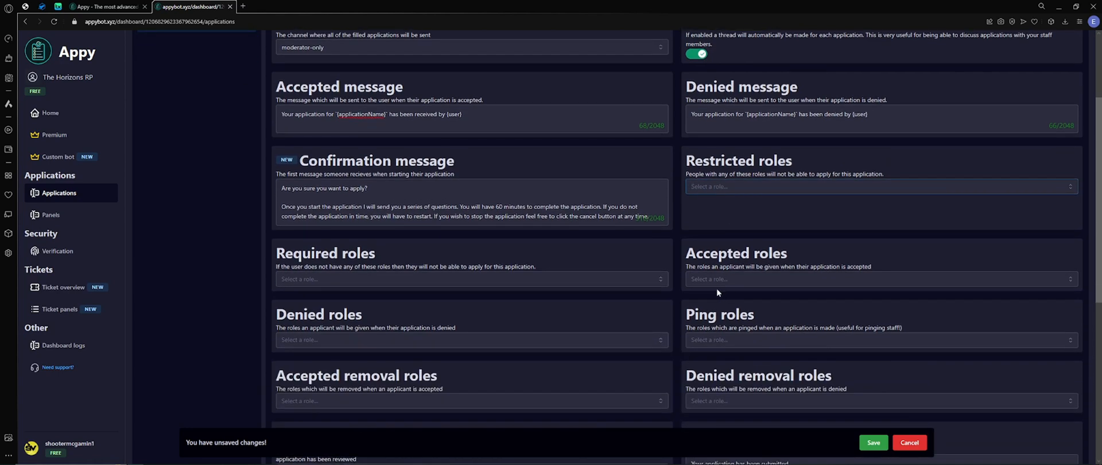
pyautogui.moveTo(680, 274)
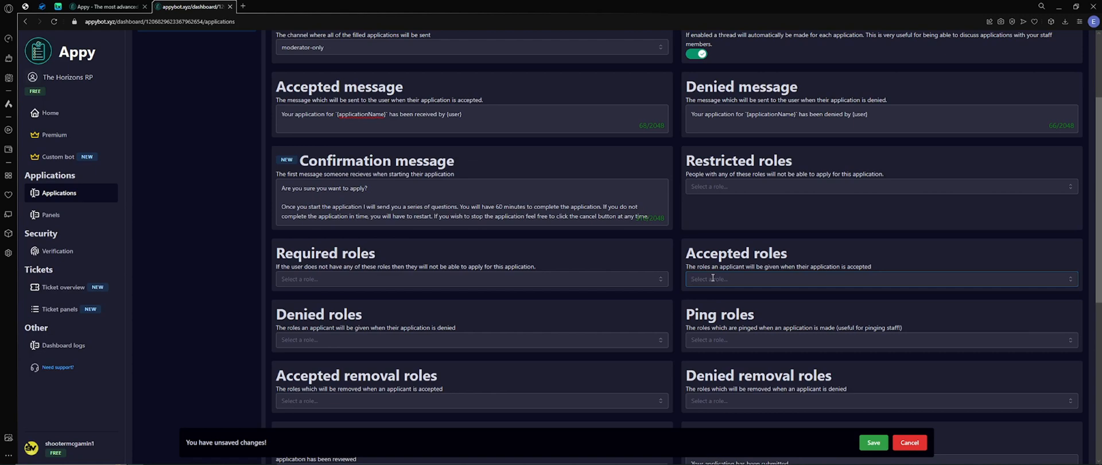
pyautogui.scroll(-3)
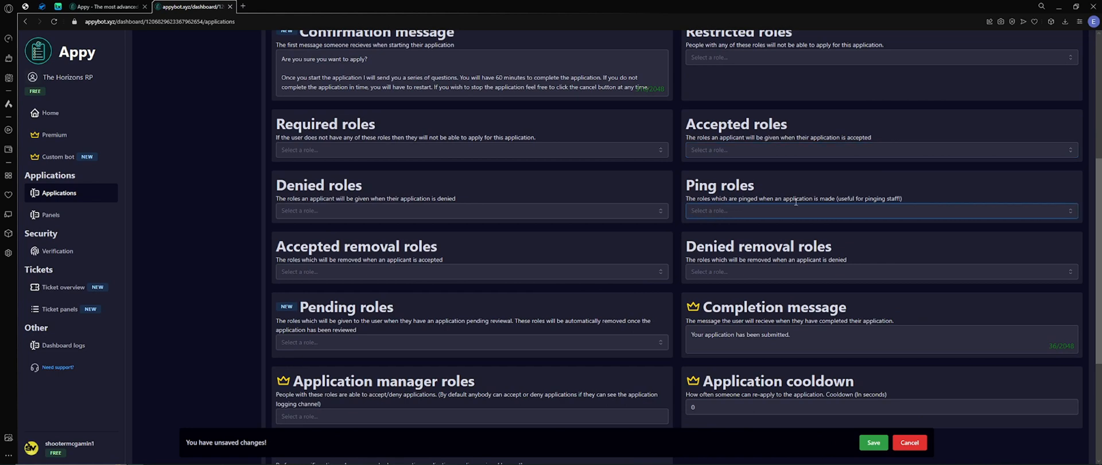
pyautogui.write('mo')
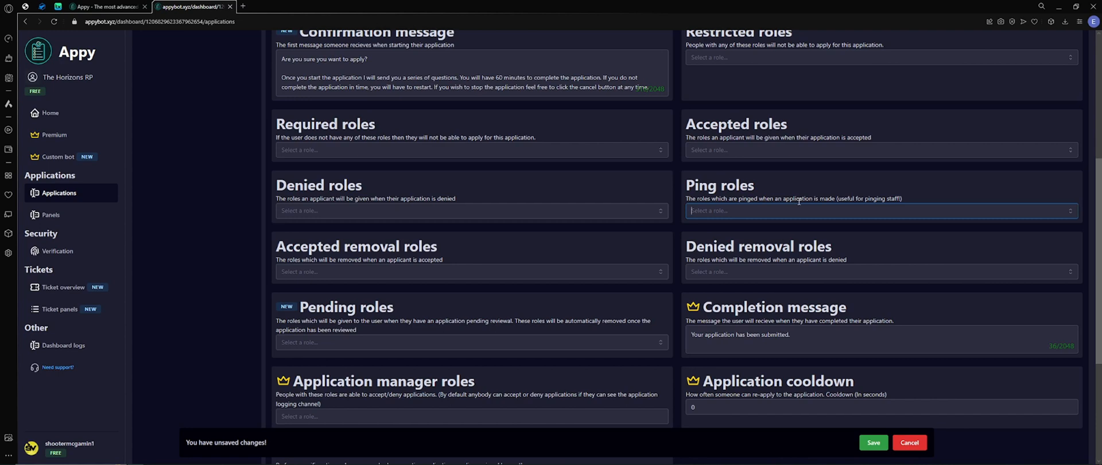
pyautogui.scroll(-3)
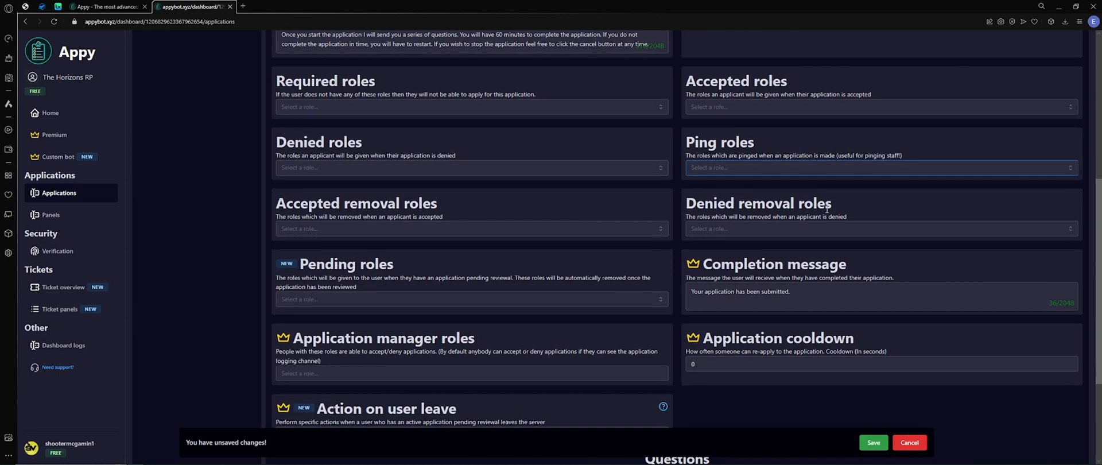
pyautogui.moveTo(732, 216)
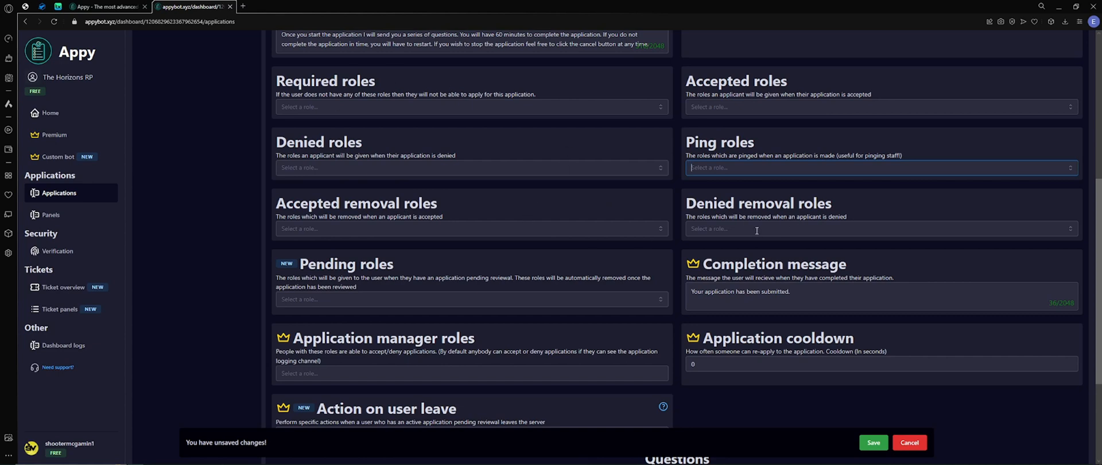
pyautogui.moveTo(767, 215)
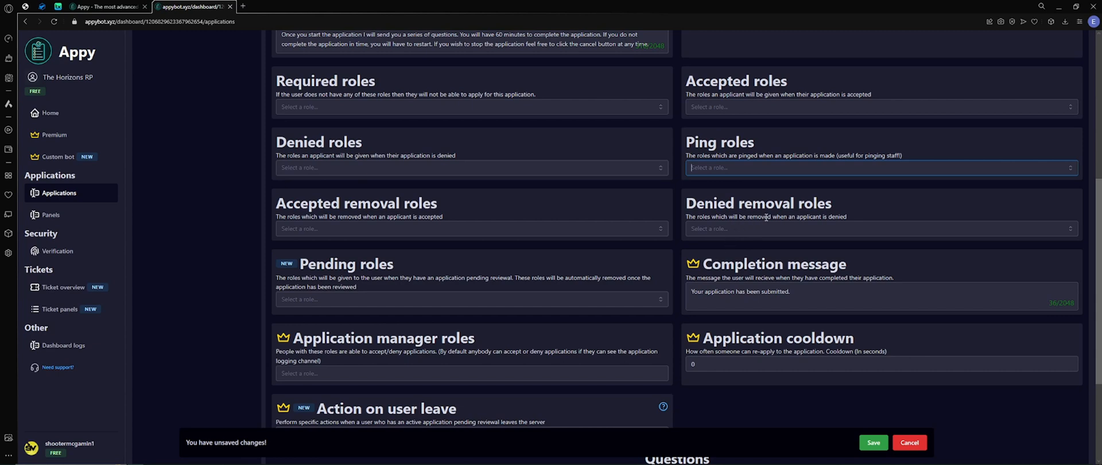
pyautogui.moveTo(793, 227)
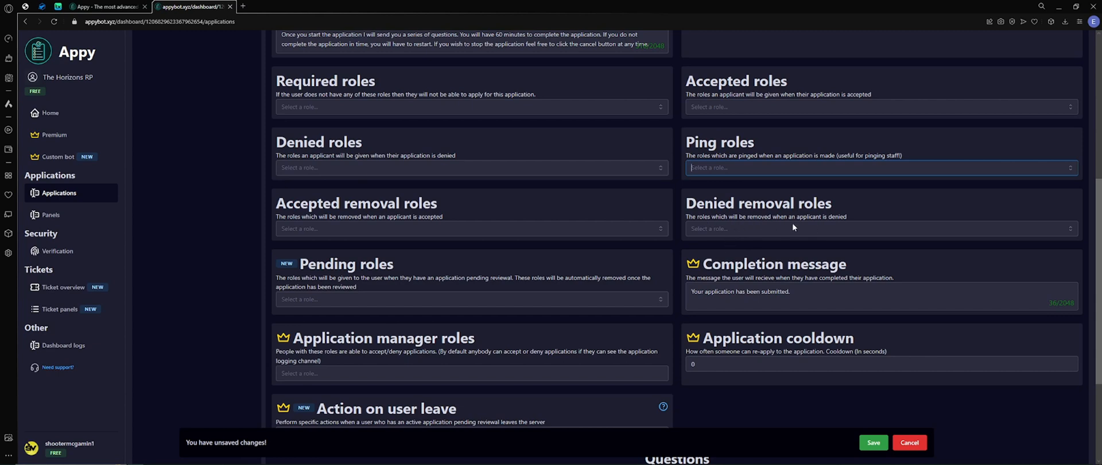
# Add question 3: 'Do you currently own a business in the server?'.
pyautogui.scroll(-3)
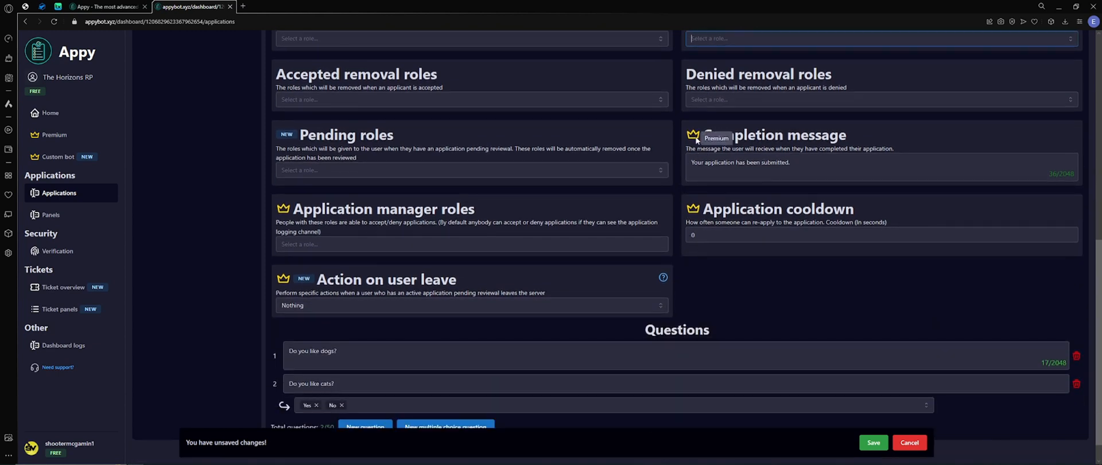
pyautogui.scroll(-3)
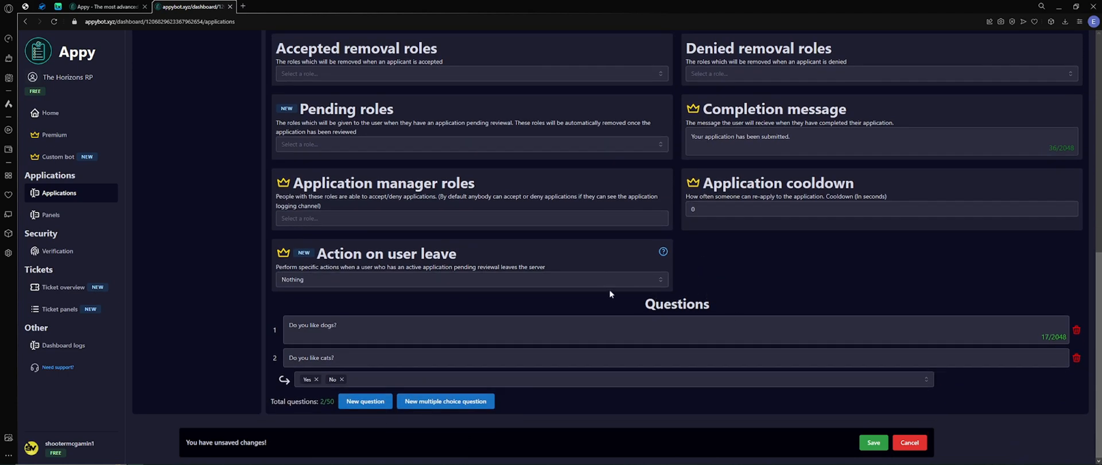
pyautogui.moveTo(643, 300)
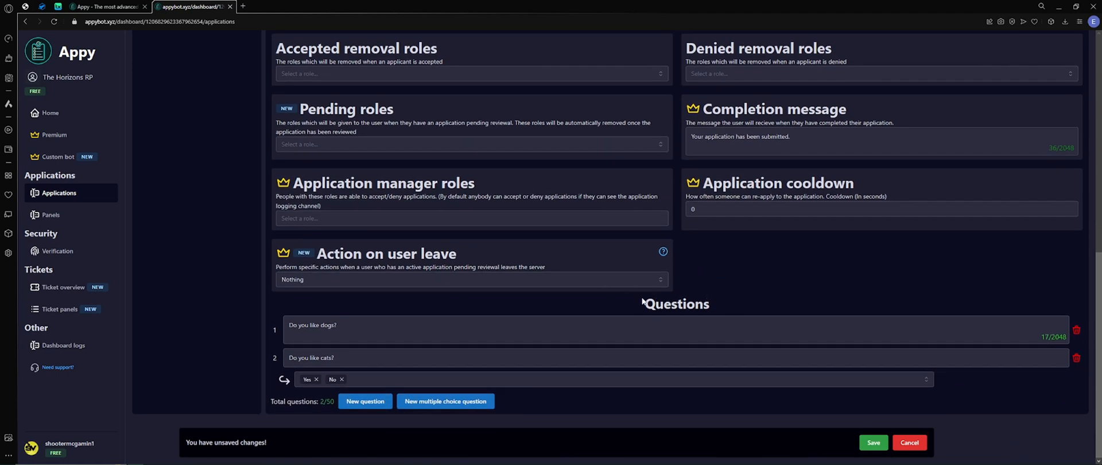
pyautogui.moveTo(631, 303)
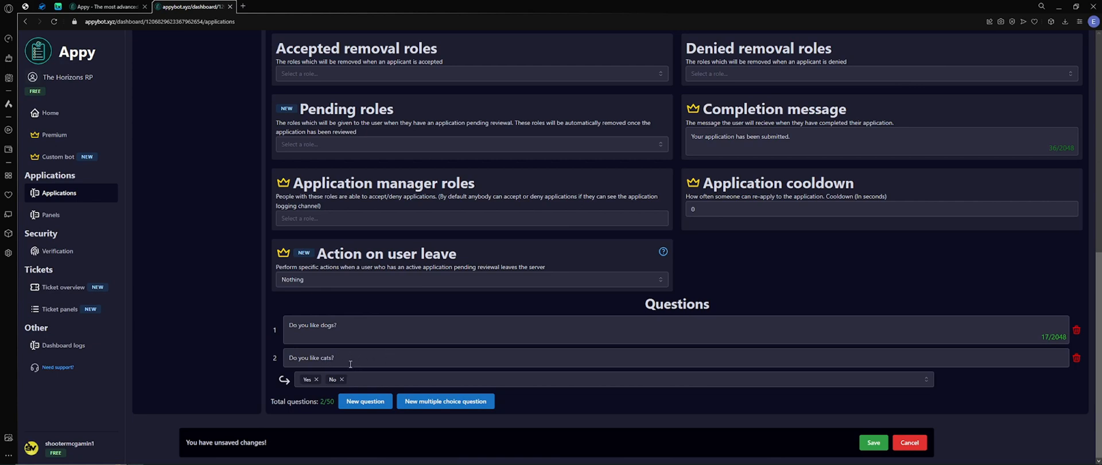
pyautogui.click(365, 401)
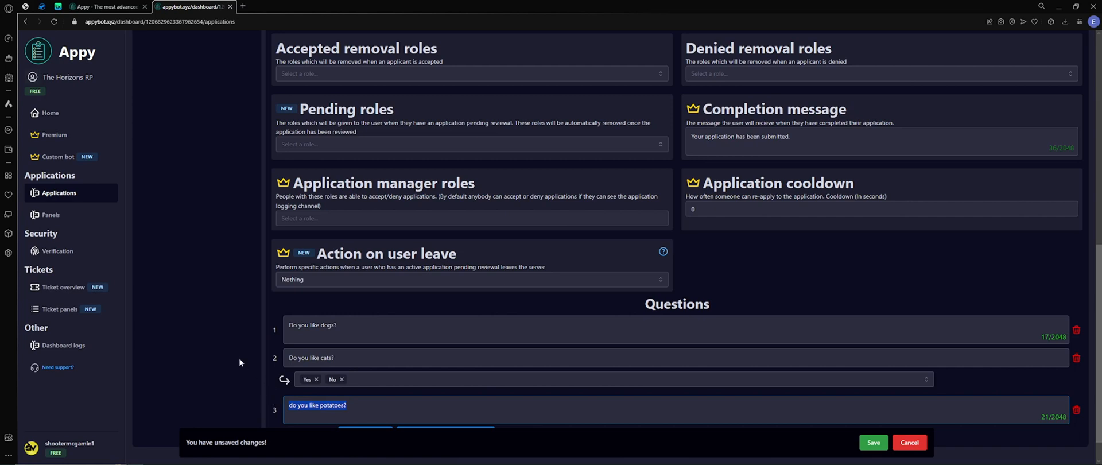
pyautogui.write('Do you')
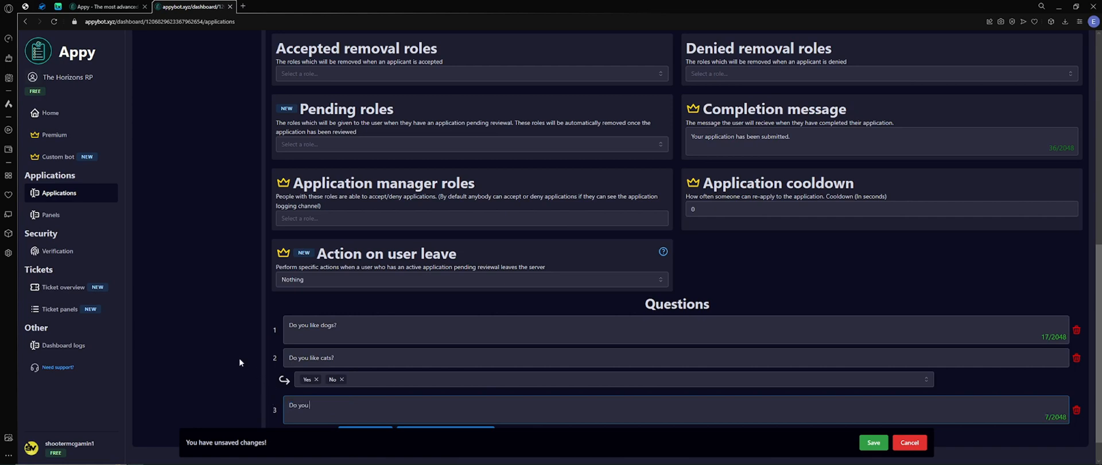
pyautogui.write('currently c')
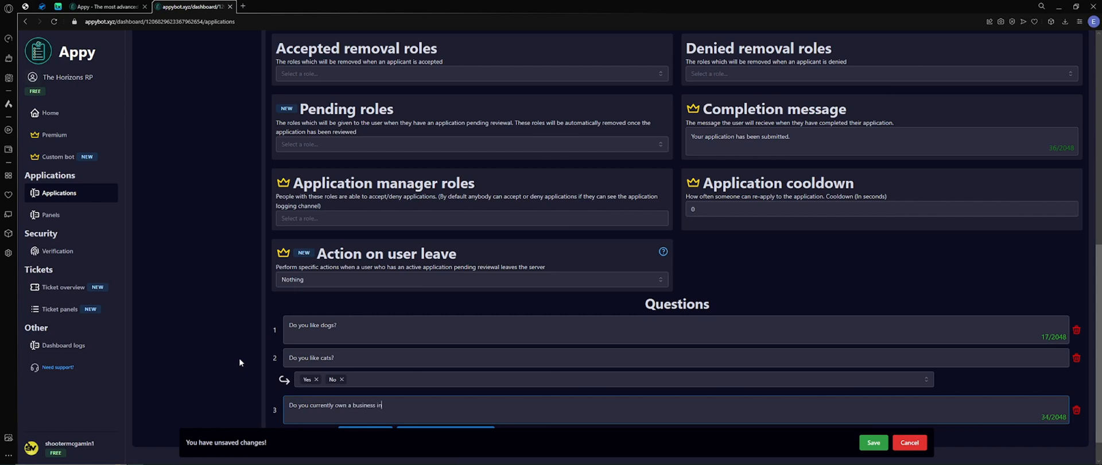
pyautogui.write('the server?')
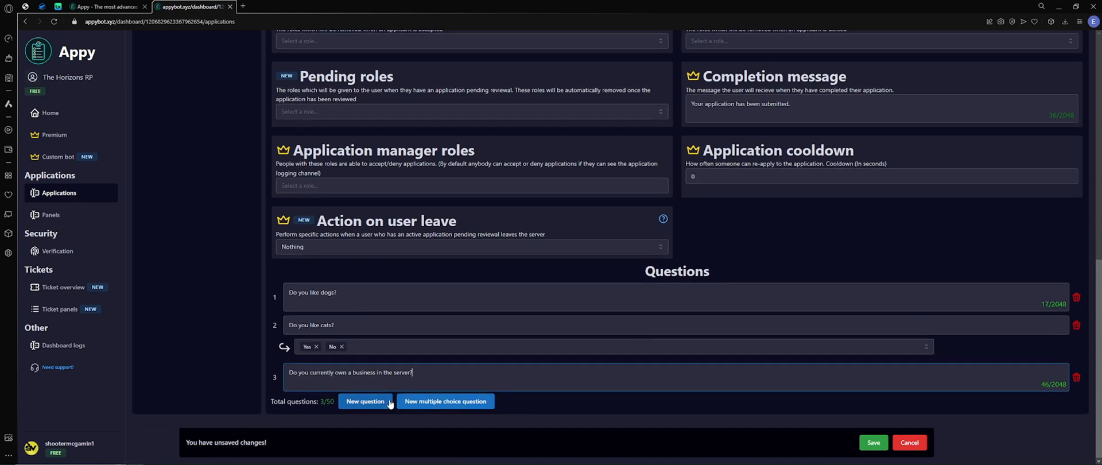
# Add multiple-choice question 4 'Do you have a criminal record?' with only Yes and no answers.
pyautogui.click(445, 401)
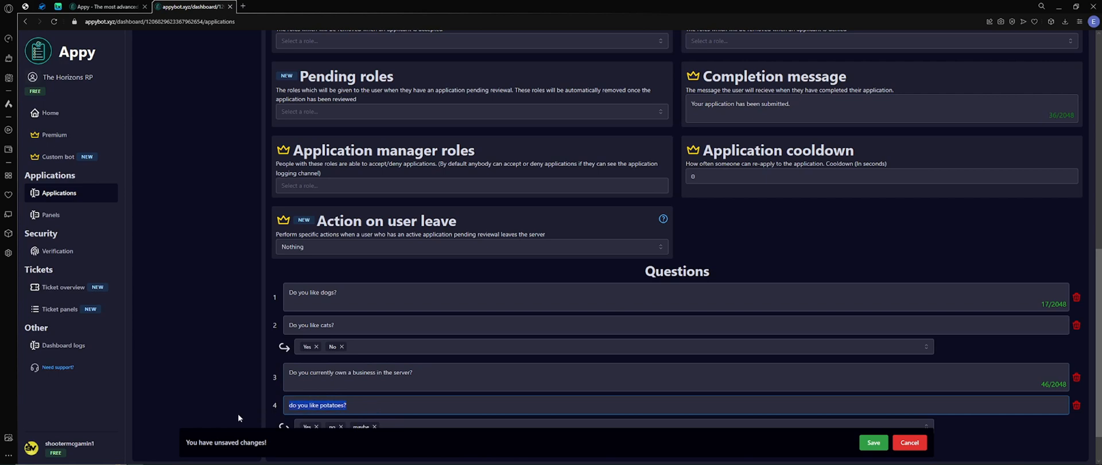
pyautogui.write('Do you have')
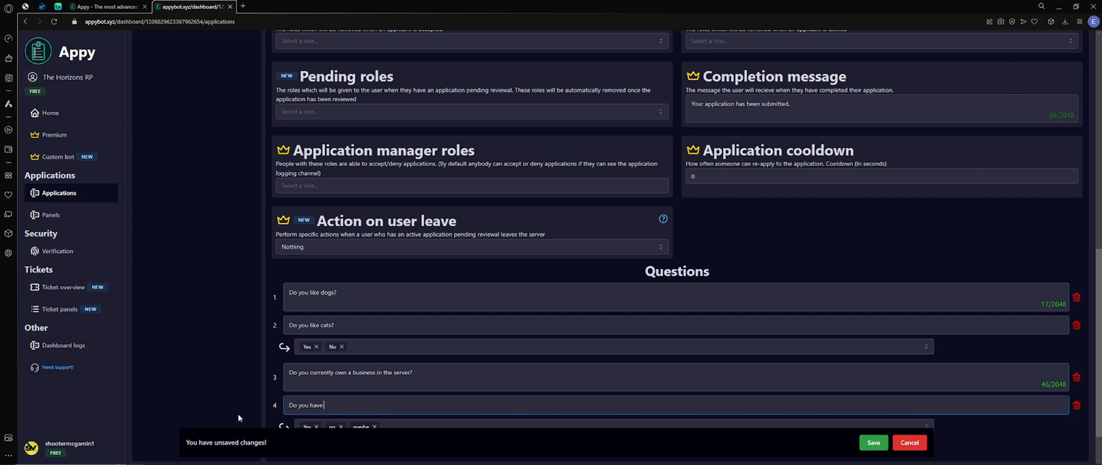
pyautogui.write('a crimina')
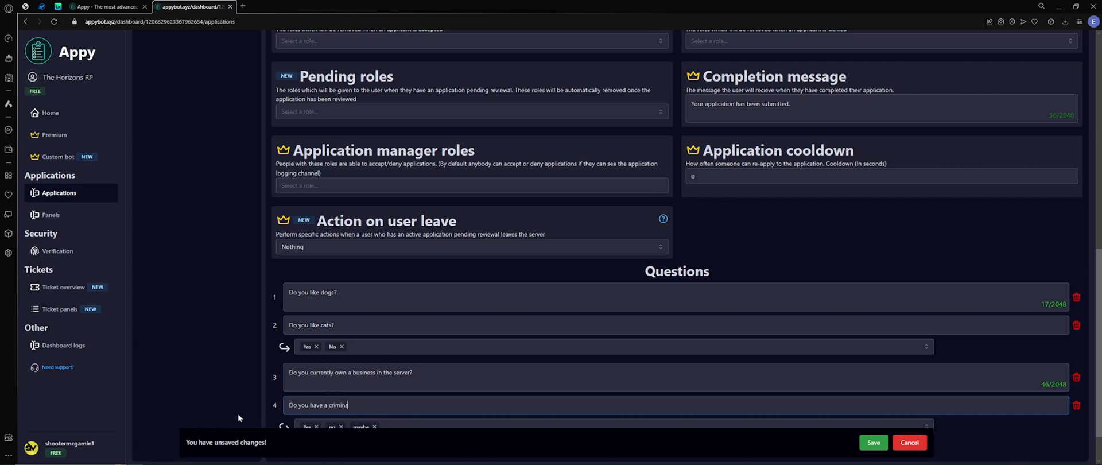
pyautogui.write('al record?')
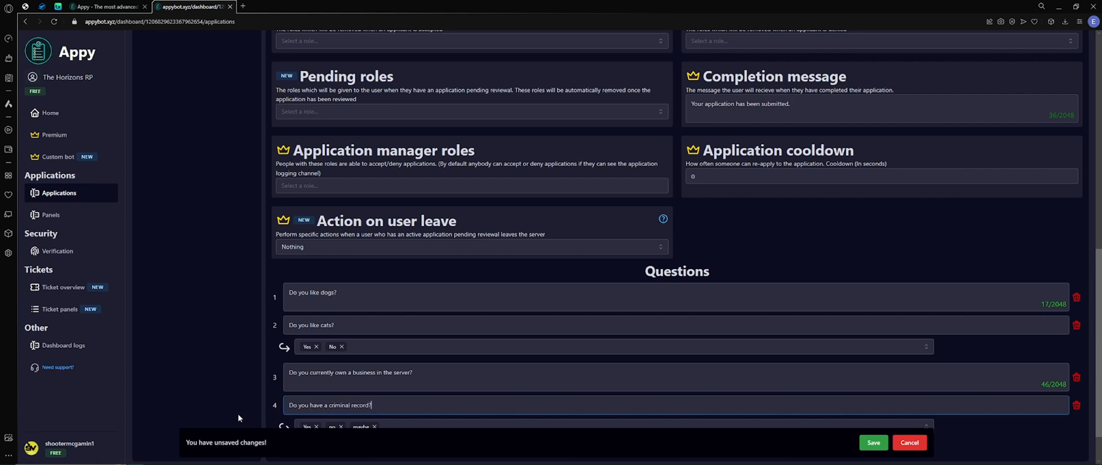
pyautogui.scroll(-3)
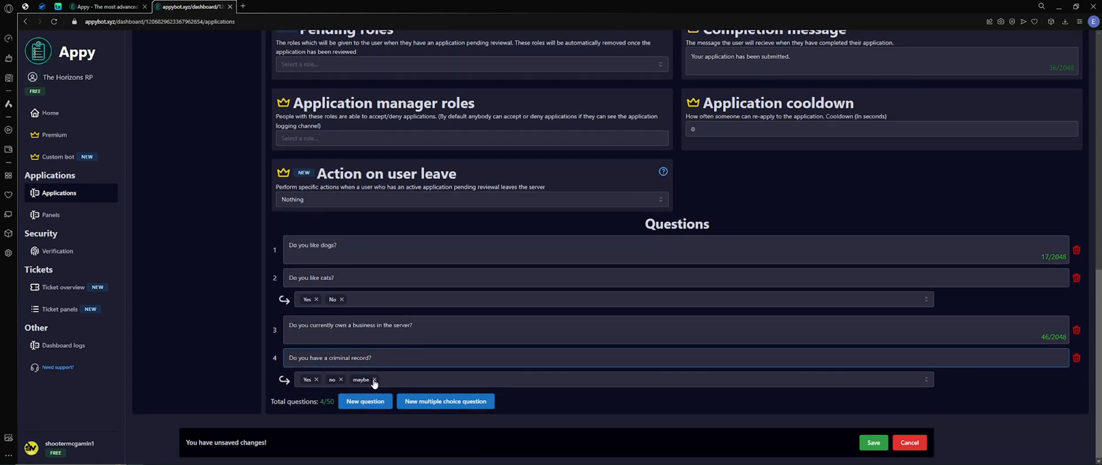
pyautogui.click(374, 379)
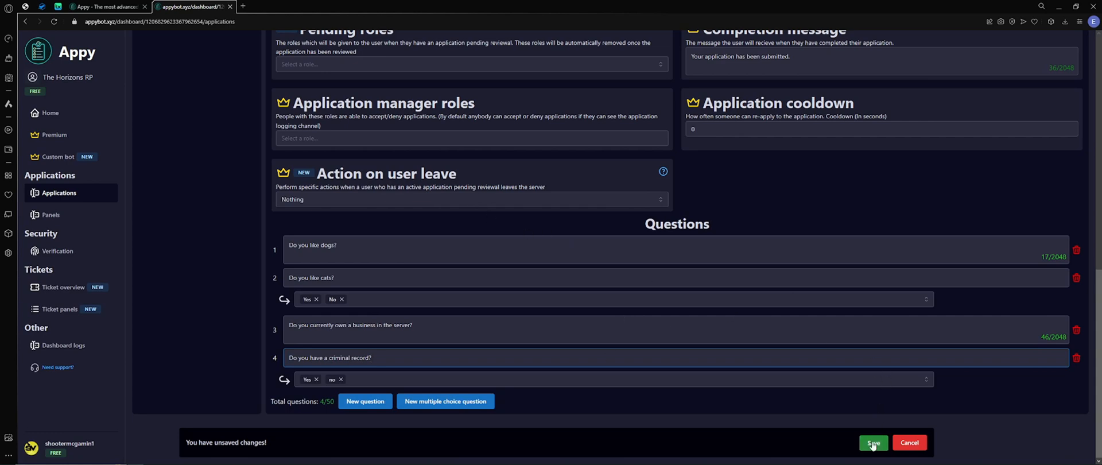
# Save the Business Application with its updated questions.
pyautogui.click(872, 442)
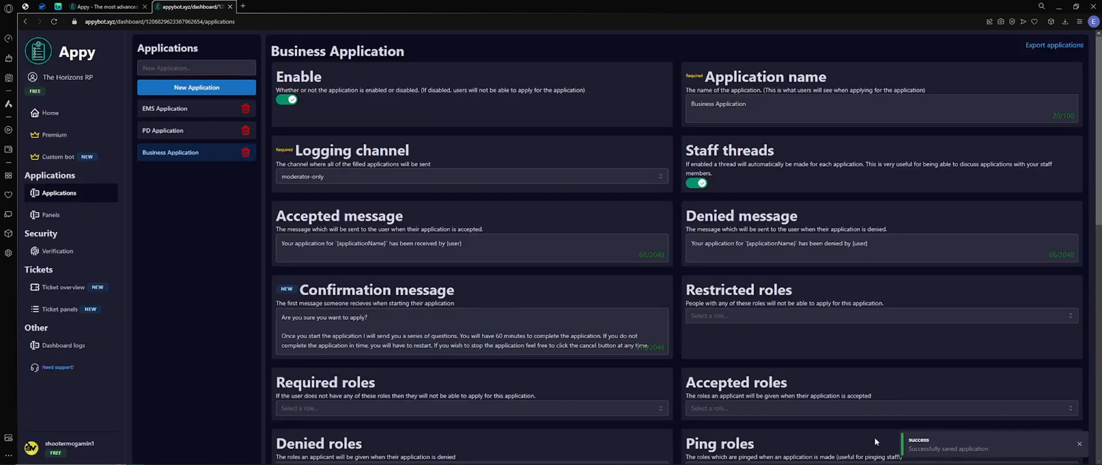
pyautogui.moveTo(687, 128)
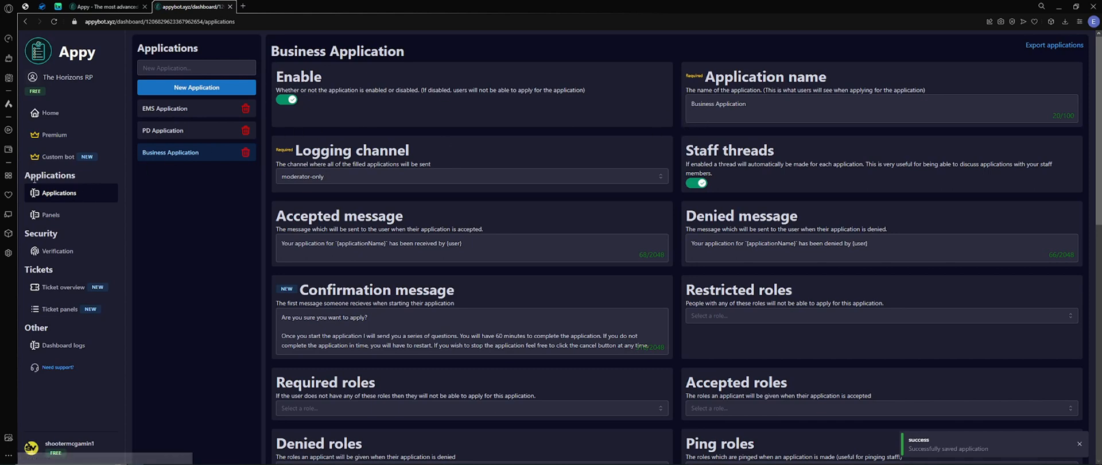
pyautogui.moveTo(50, 215)
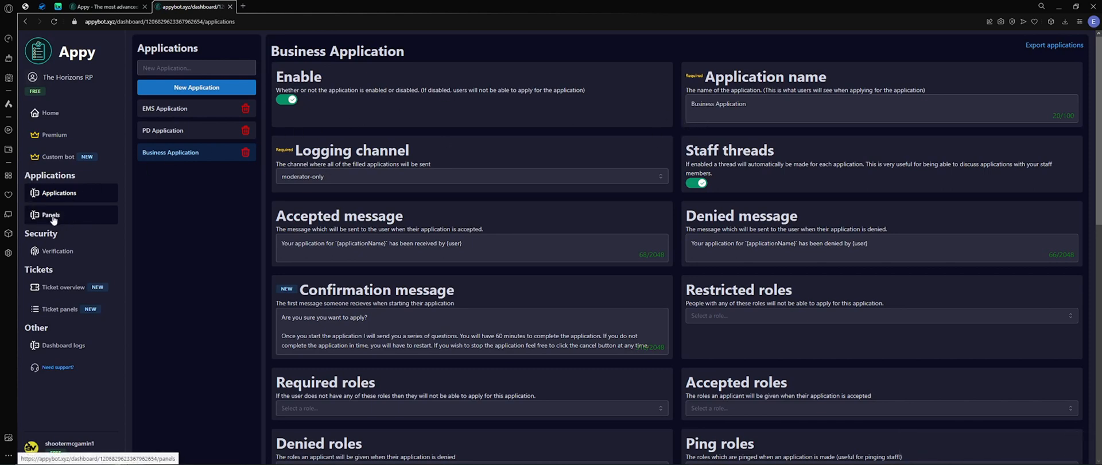
# Create a new panel named 'Applications' on the Panels page and open it for editing.
pyautogui.click(49, 214)
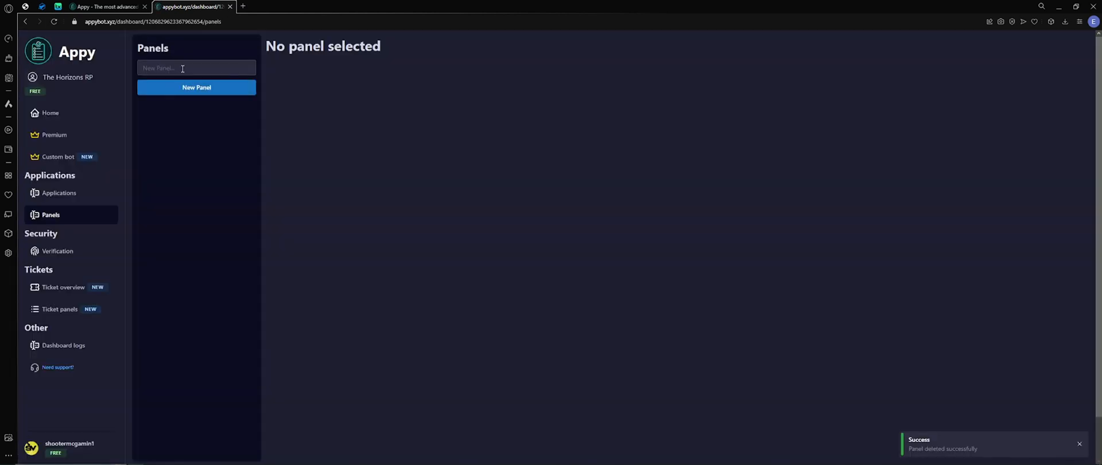
pyautogui.write('Applications')
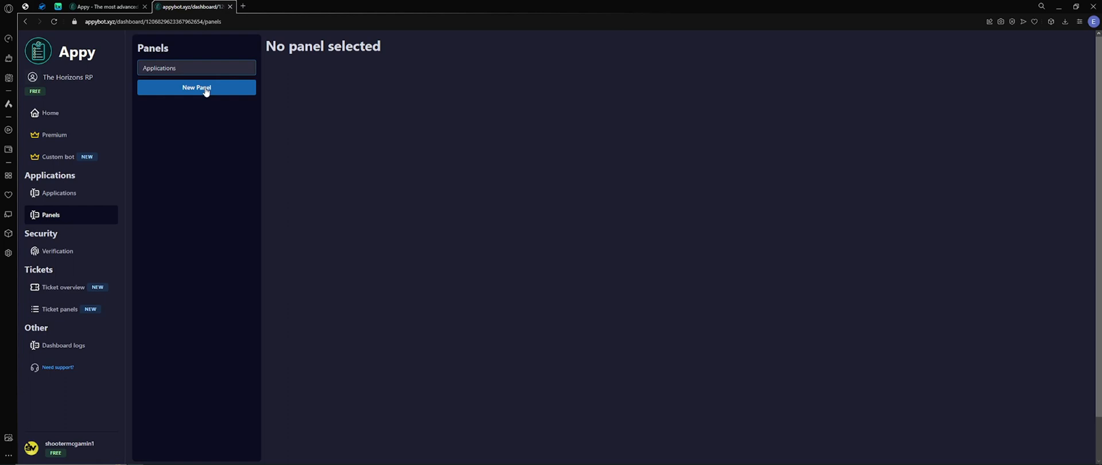
pyautogui.click(196, 87)
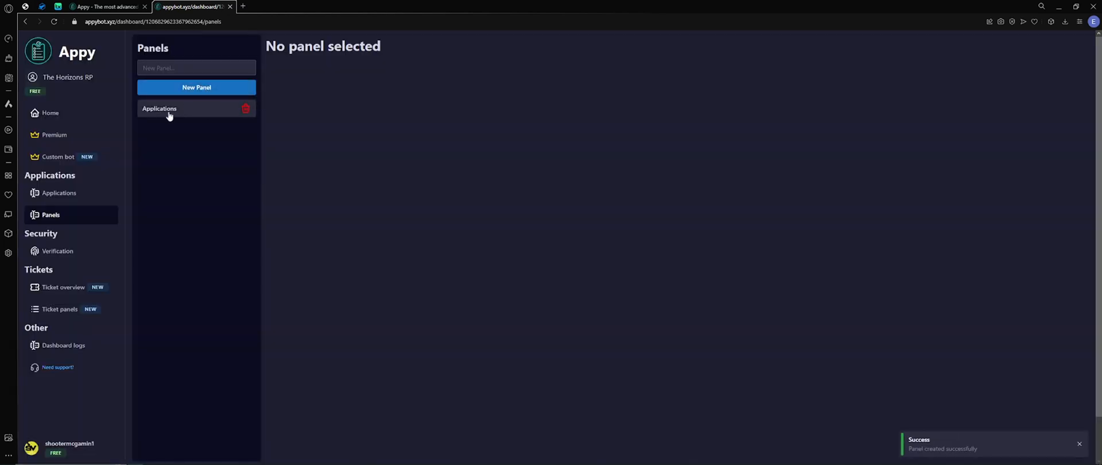
pyautogui.click(160, 108)
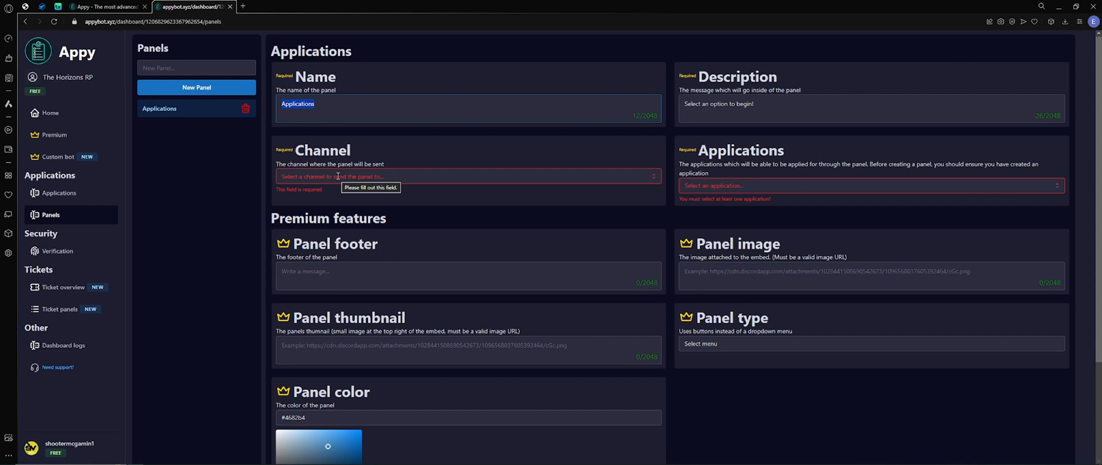
# Point the panel at the applications channel and include the EMS, PD and Business applications.
pyautogui.click(467, 177)
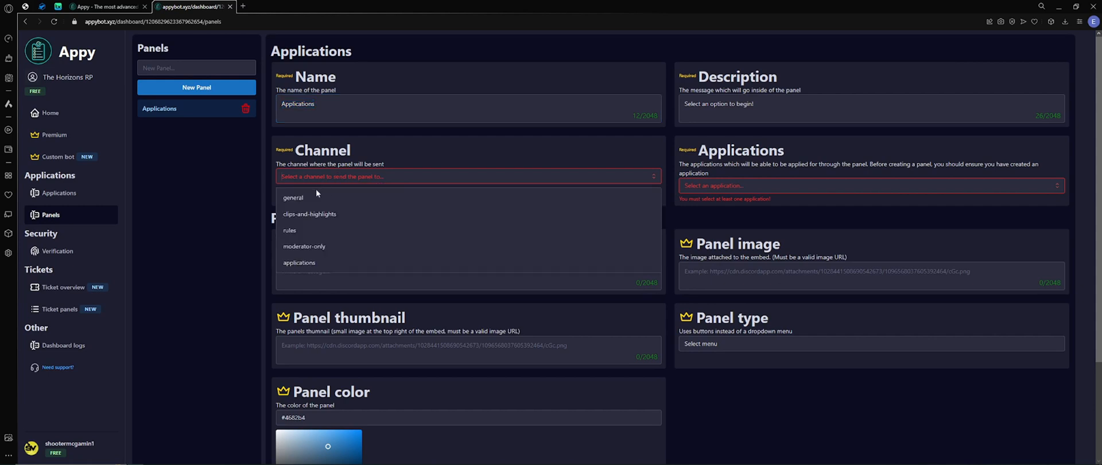
pyautogui.click(299, 263)
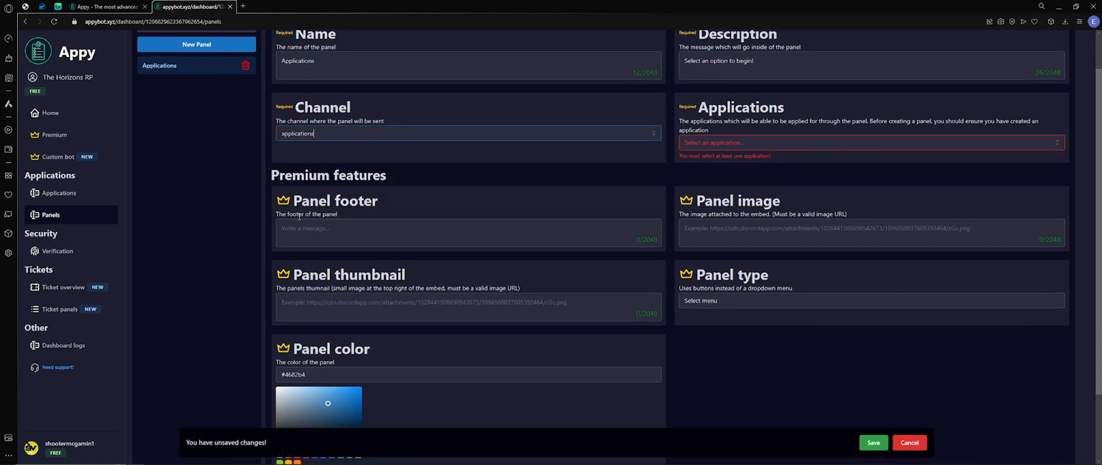
pyautogui.scroll(-3)
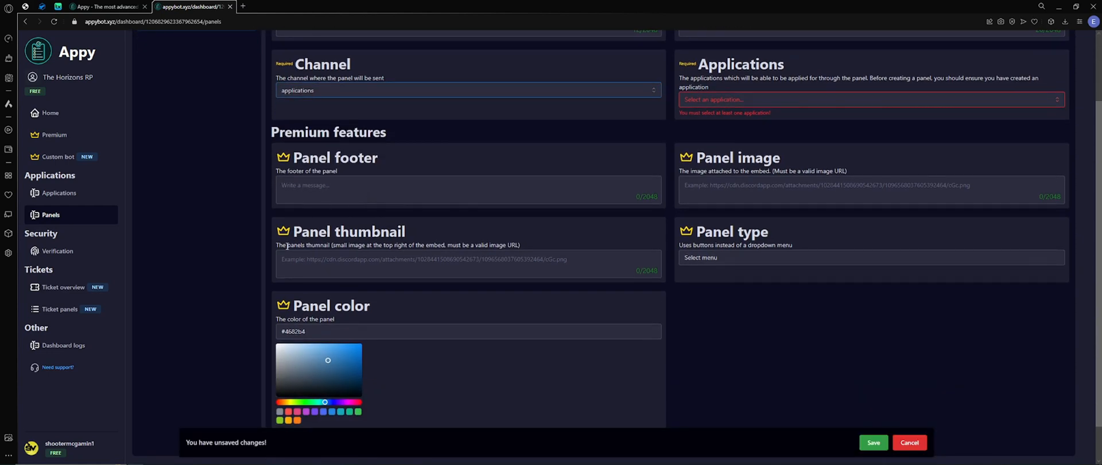
pyautogui.scroll(3)
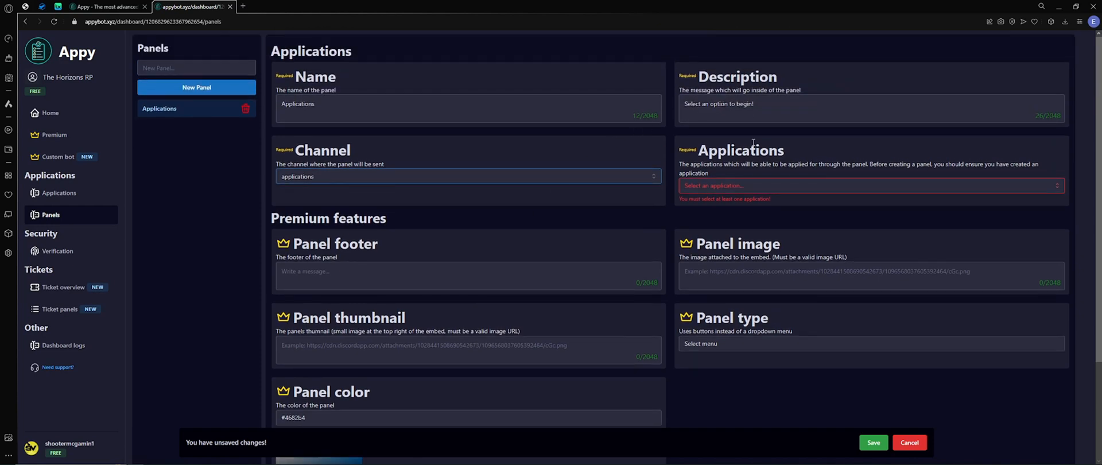
pyautogui.click(869, 186)
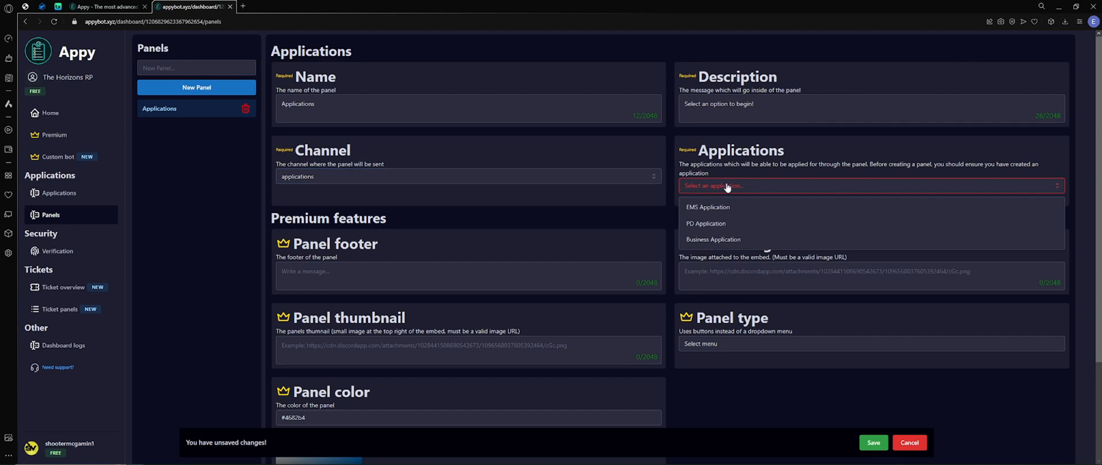
pyautogui.moveTo(725, 186)
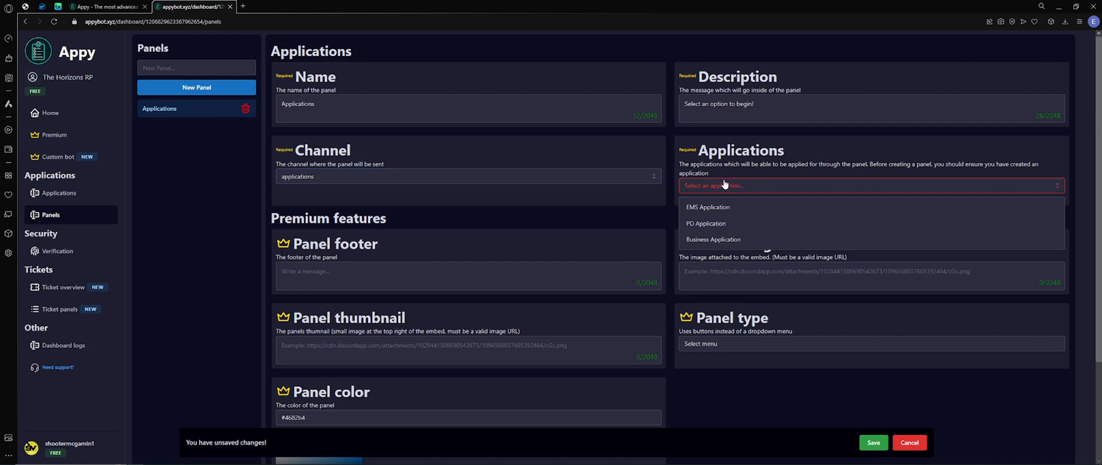
pyautogui.click(708, 207)
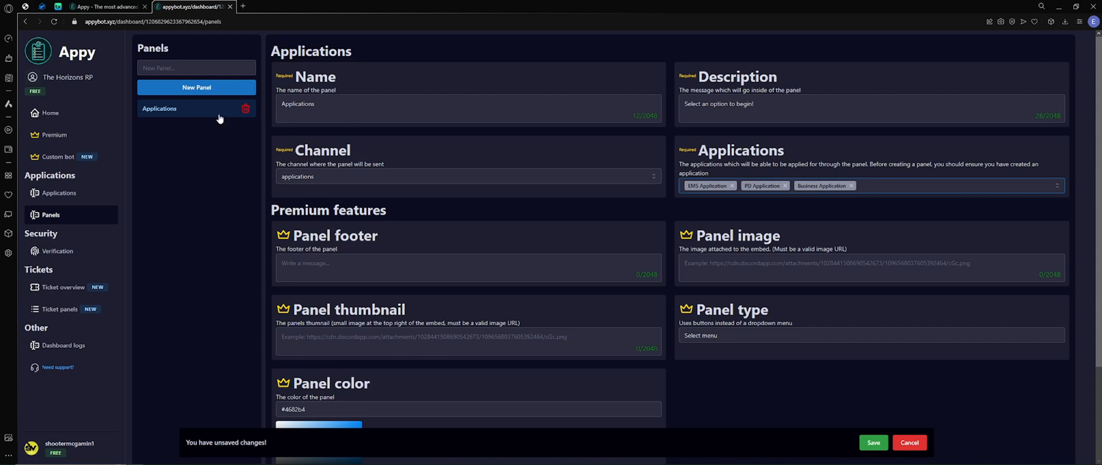
pyautogui.moveTo(260, 165)
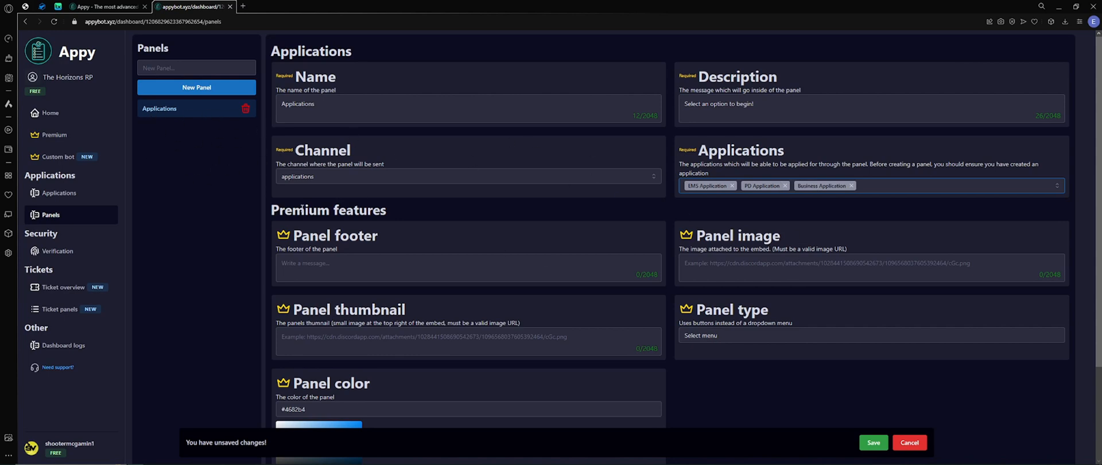
pyautogui.moveTo(672, 294)
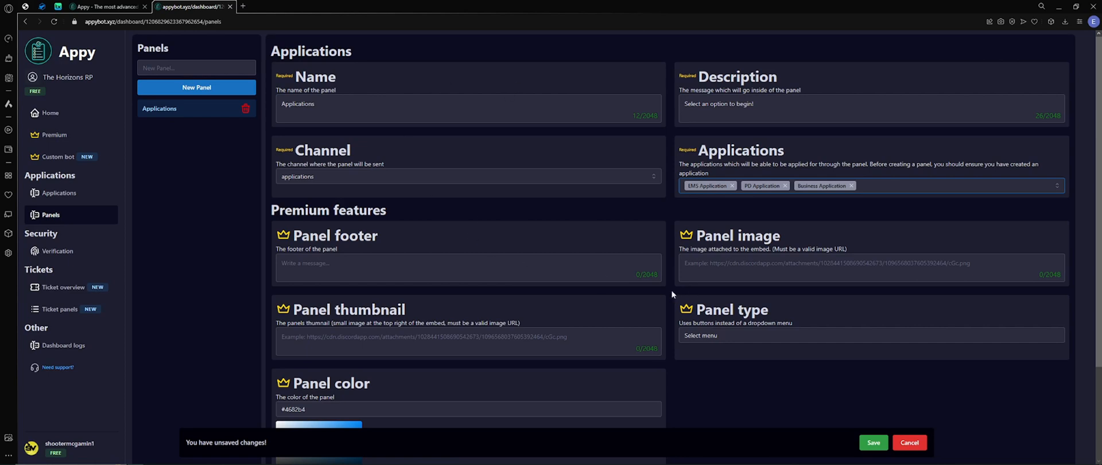
pyautogui.moveTo(775, 312)
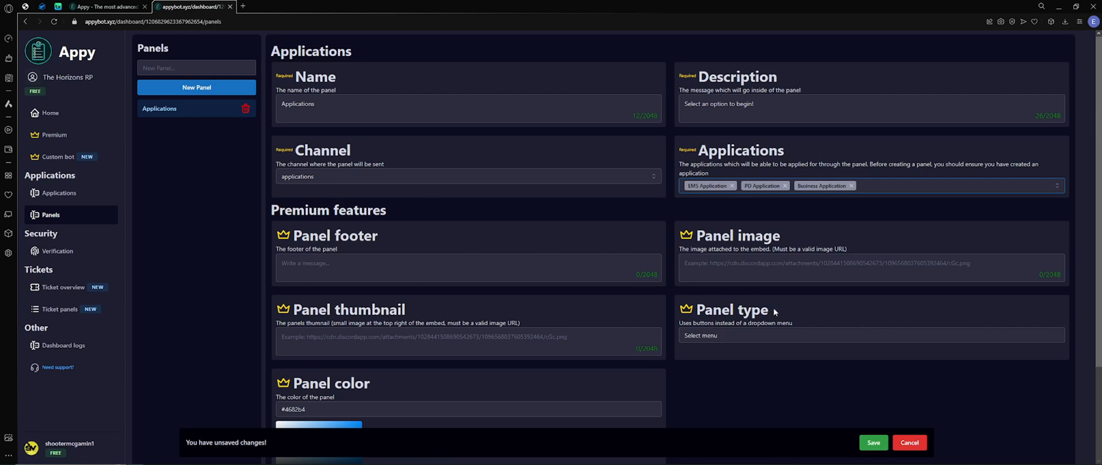
pyautogui.moveTo(820, 393)
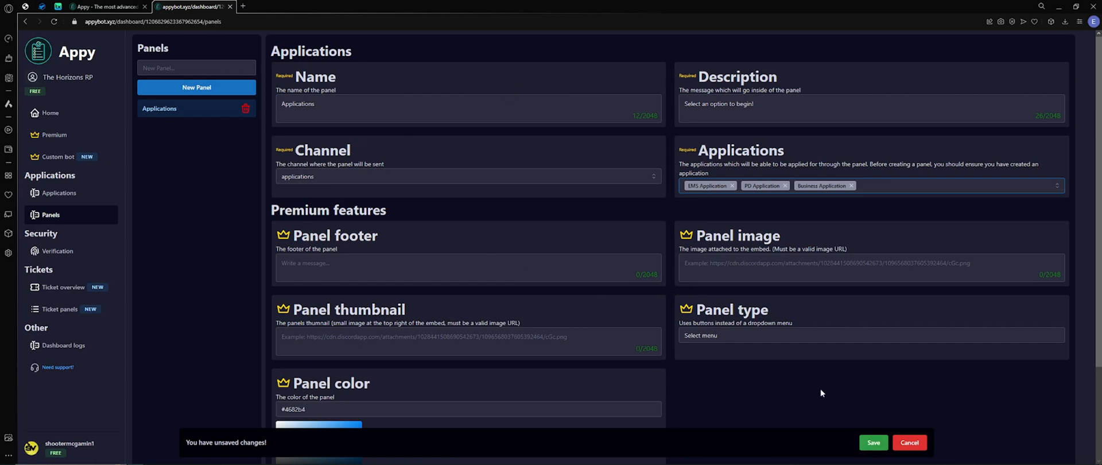
pyautogui.moveTo(859, 413)
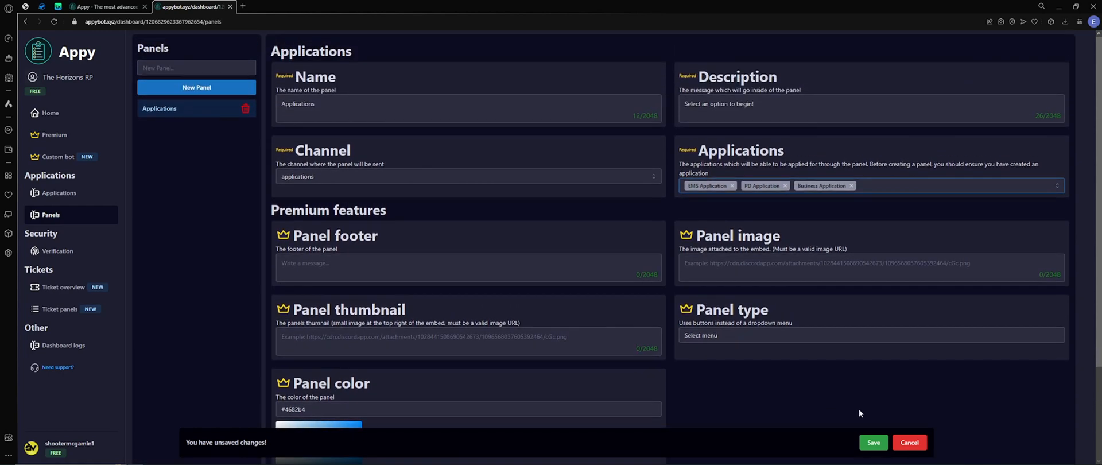
# Save the Applications panel, then choose Business Application from the posted panel in #applications.
pyautogui.click(872, 441)
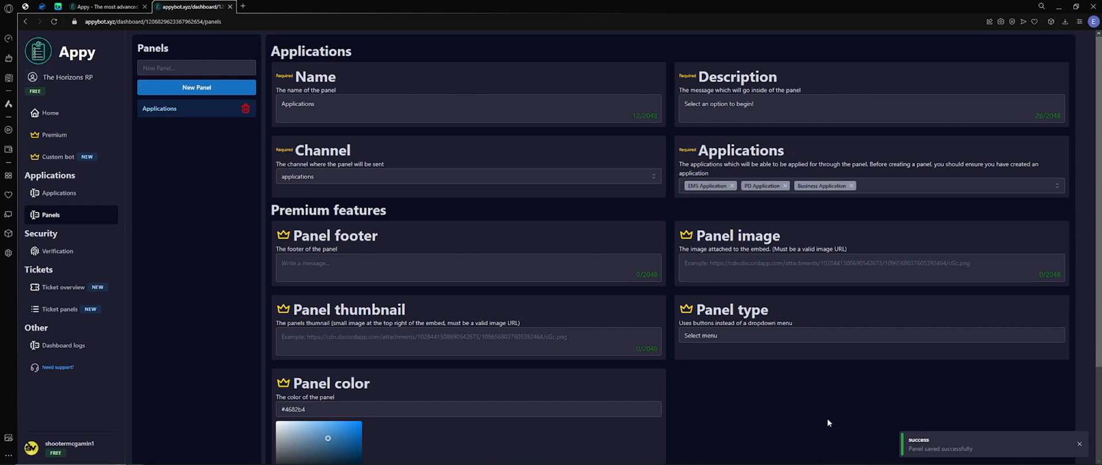
pyautogui.moveTo(104, 266)
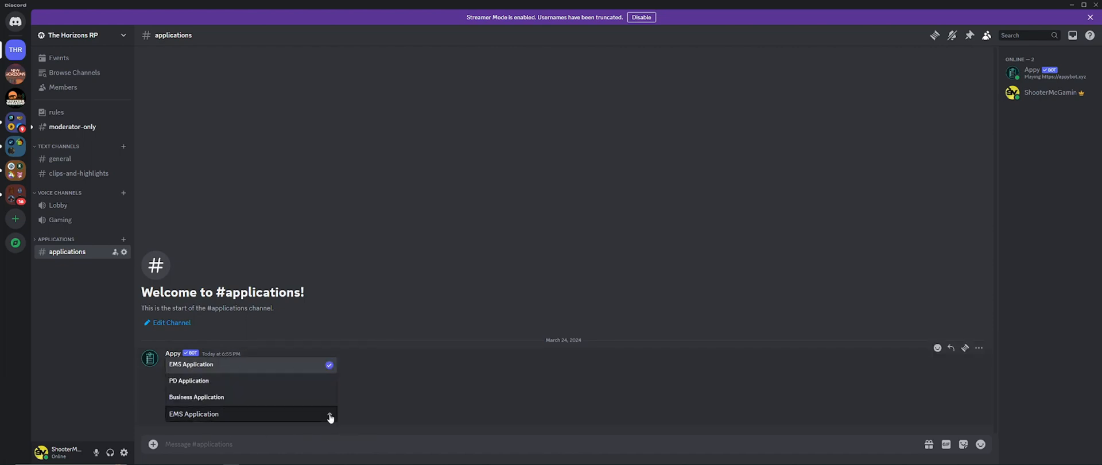
pyautogui.moveTo(208, 400)
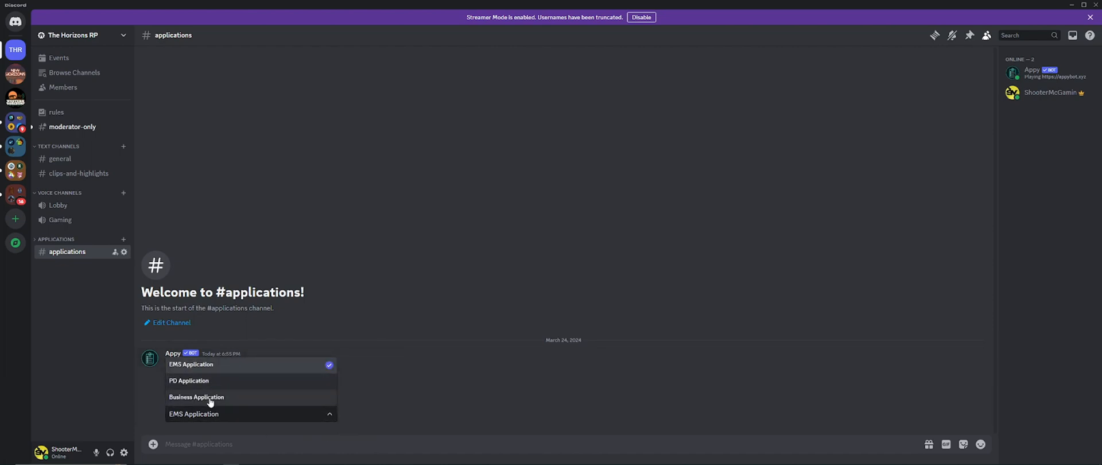
pyautogui.click(196, 397)
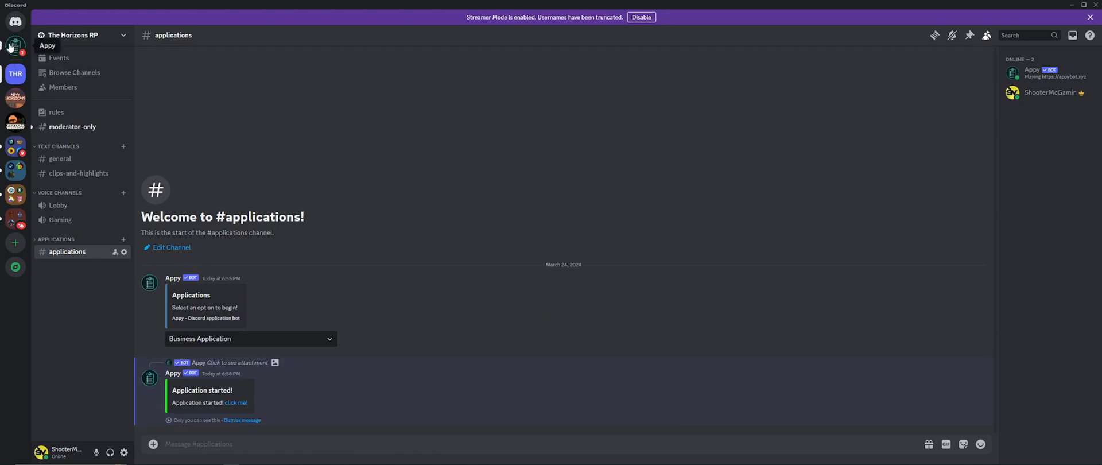
pyautogui.moveTo(235, 403)
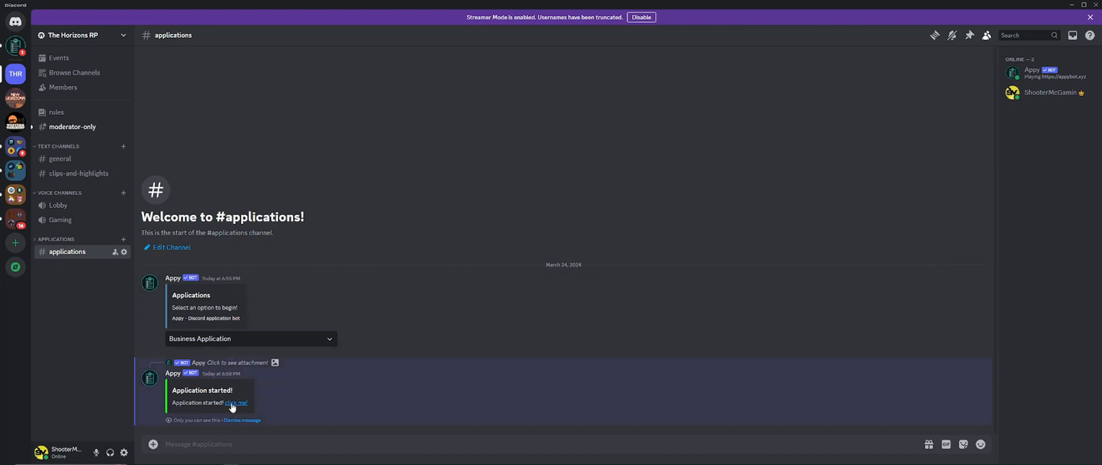
# In the Appy DM, answer Yes to the dogs question and select Yes for the cats question.
pyautogui.click(236, 402)
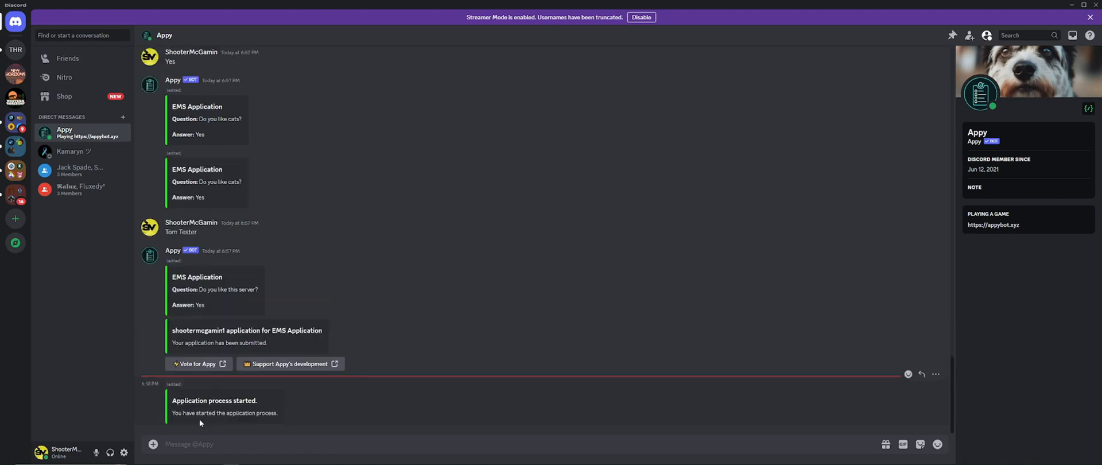
pyautogui.moveTo(219, 423)
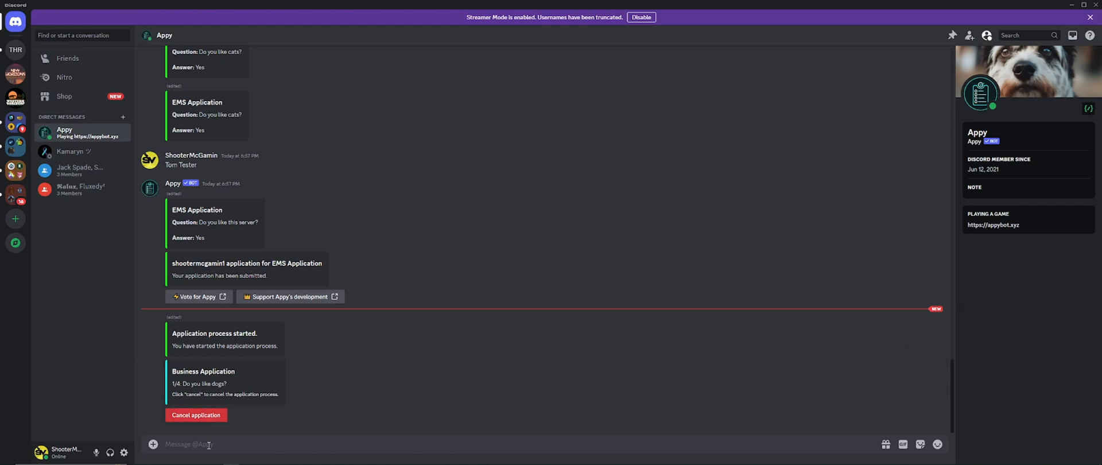
pyautogui.write('Yes')
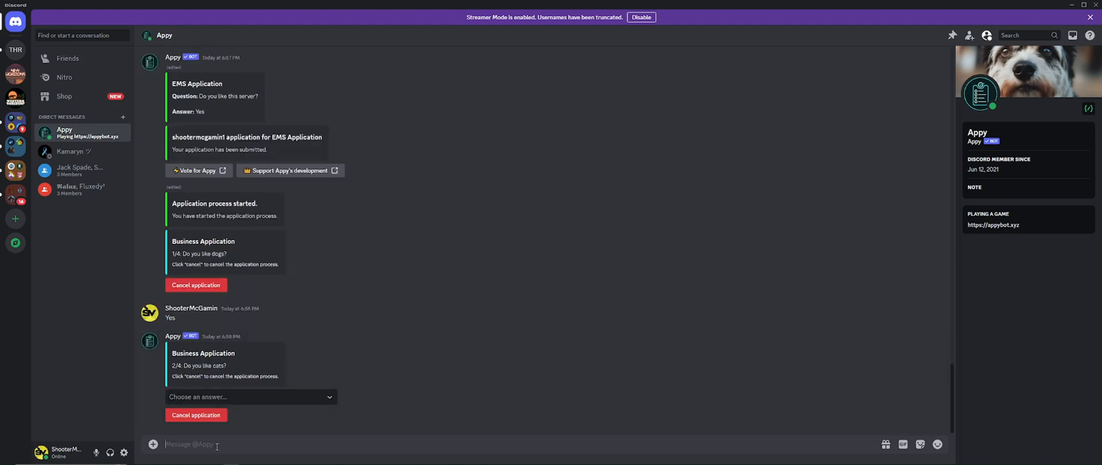
pyautogui.moveTo(265, 403)
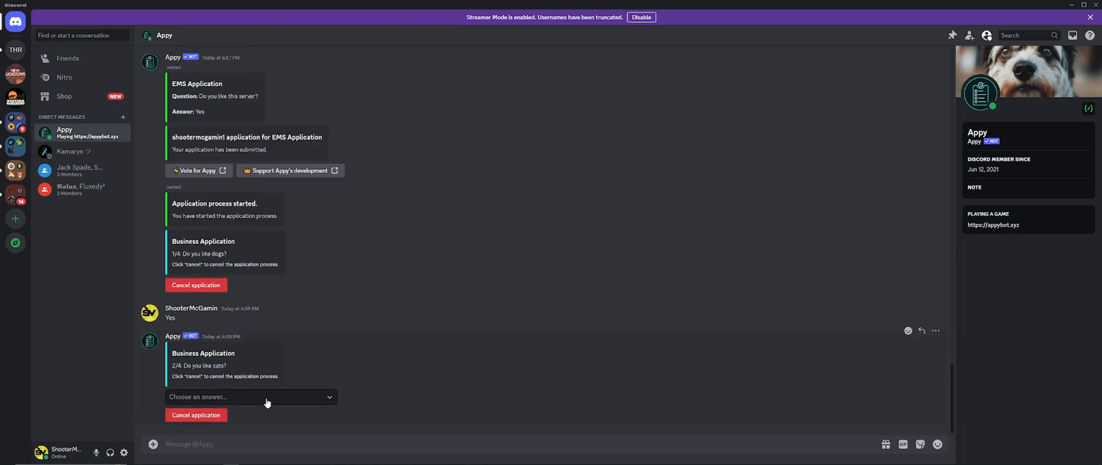
pyautogui.click(250, 397)
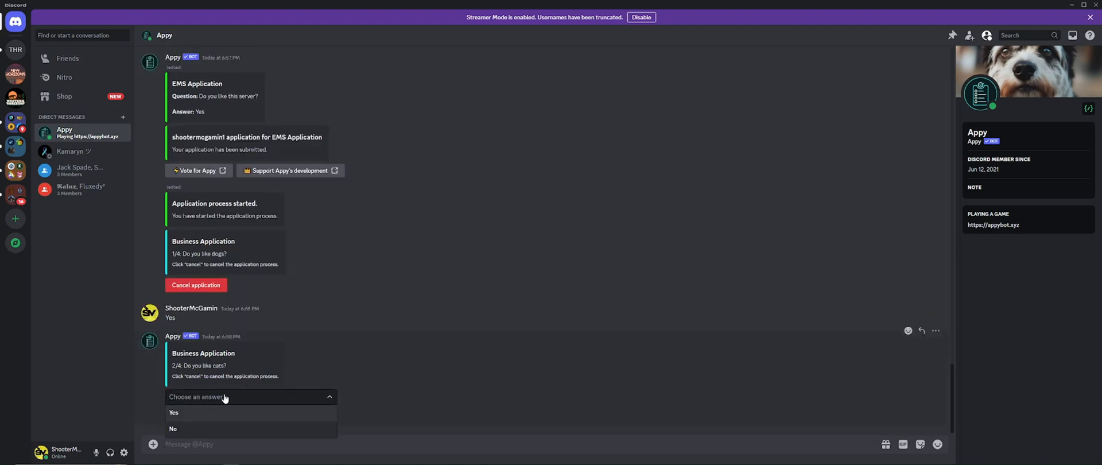
pyautogui.moveTo(193, 415)
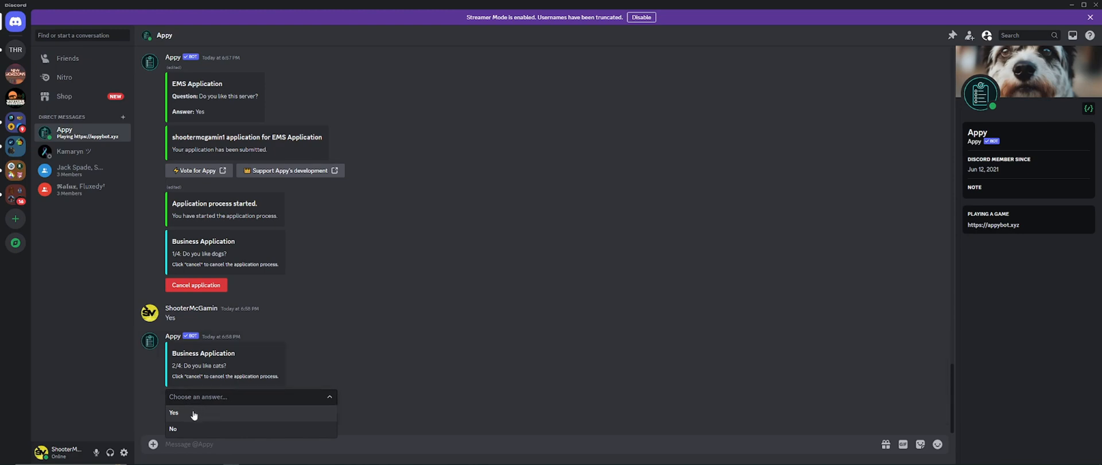
pyautogui.click(174, 411)
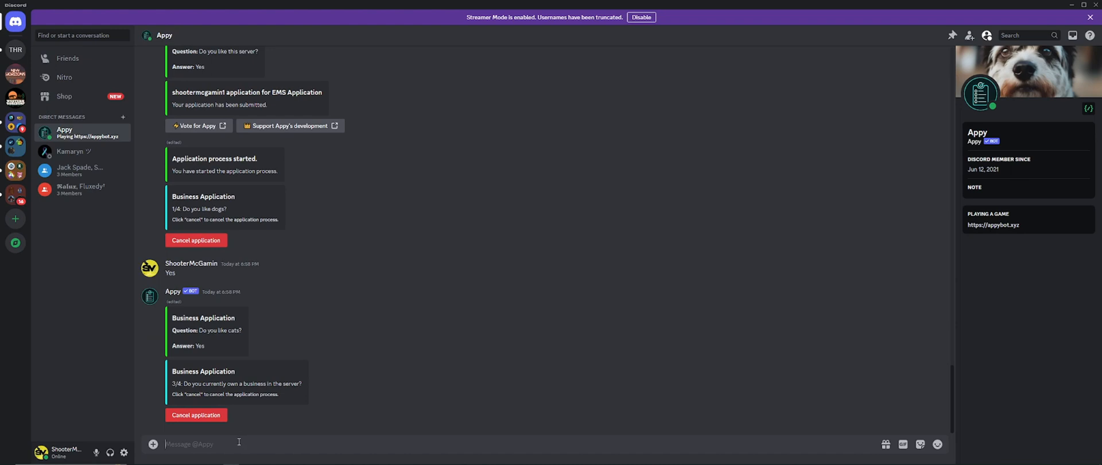
pyautogui.scroll(-3)
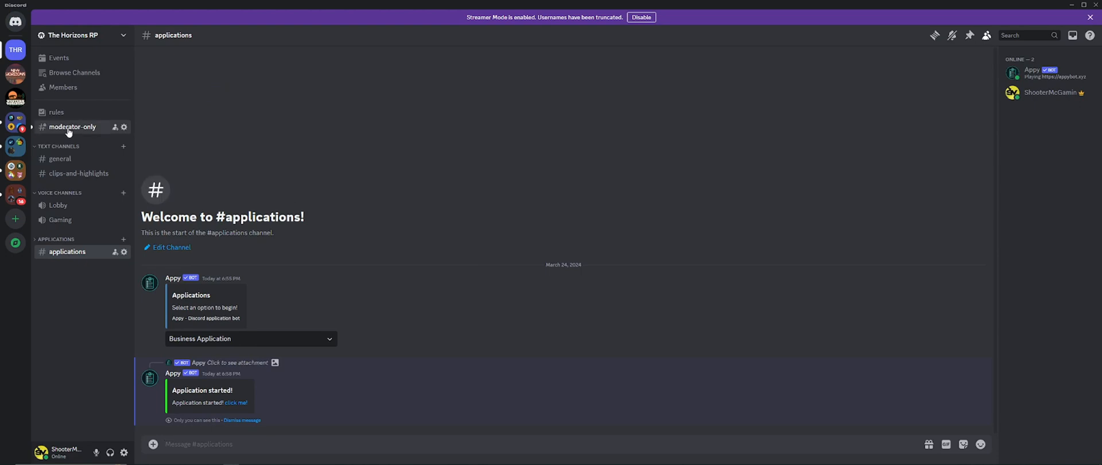
# Go to the moderator-only channel and scroll to the submitted Business Application embed.
pyautogui.click(72, 126)
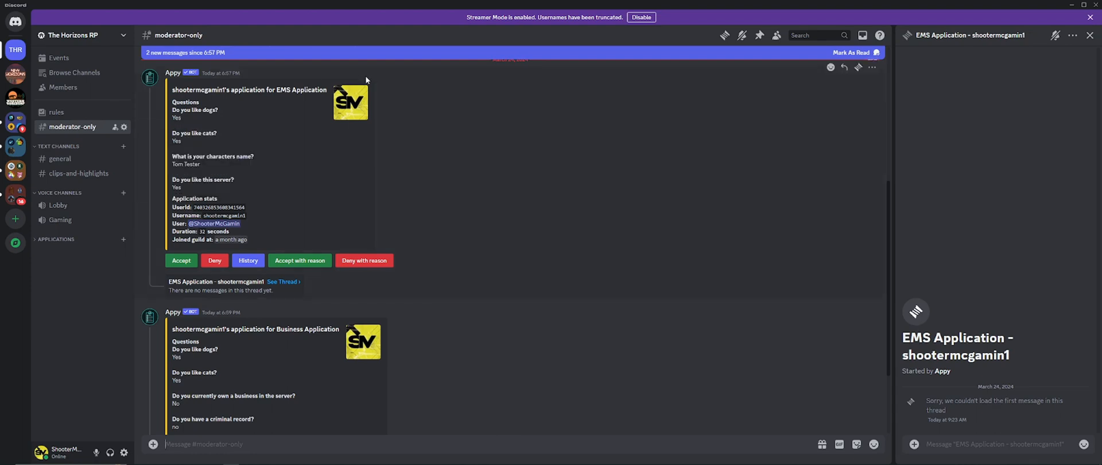
pyautogui.scroll(-3)
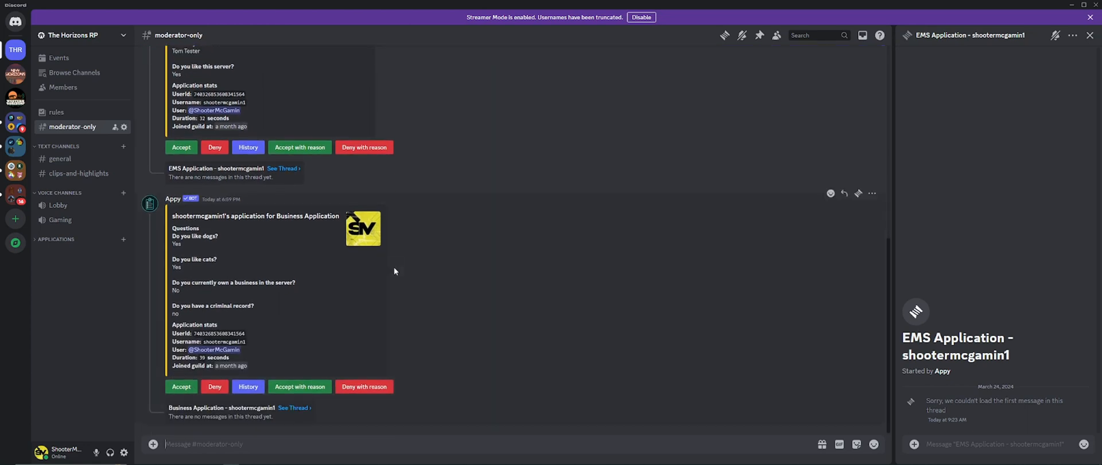
pyautogui.moveTo(162, 258)
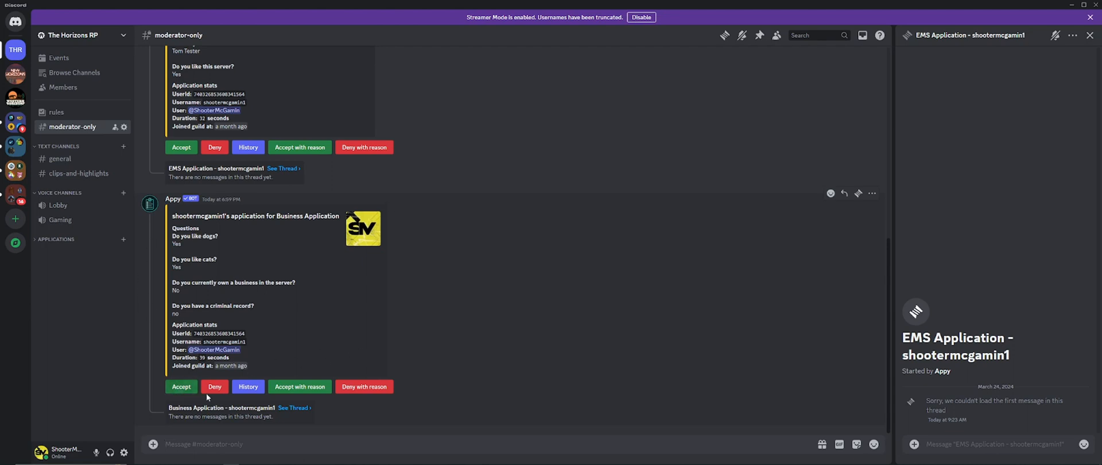
pyautogui.moveTo(248, 385)
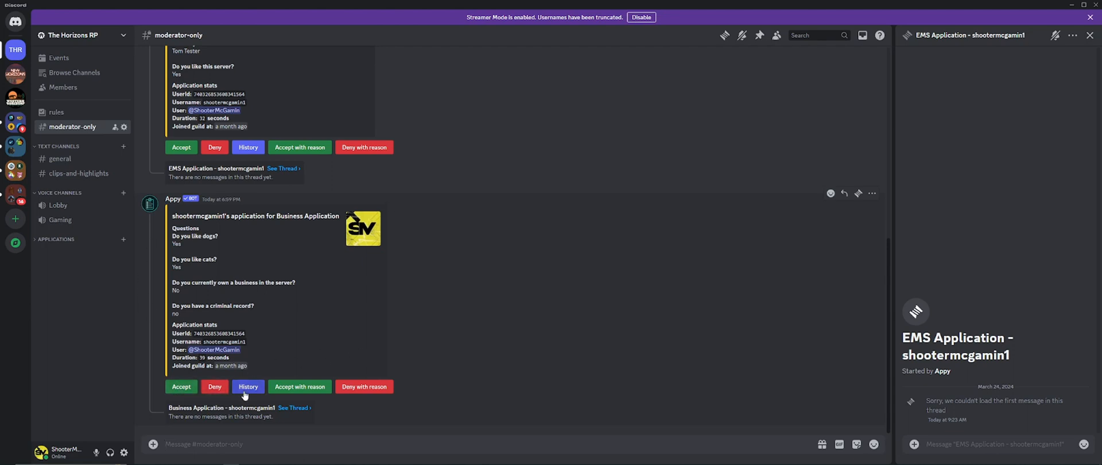
pyautogui.moveTo(300, 386)
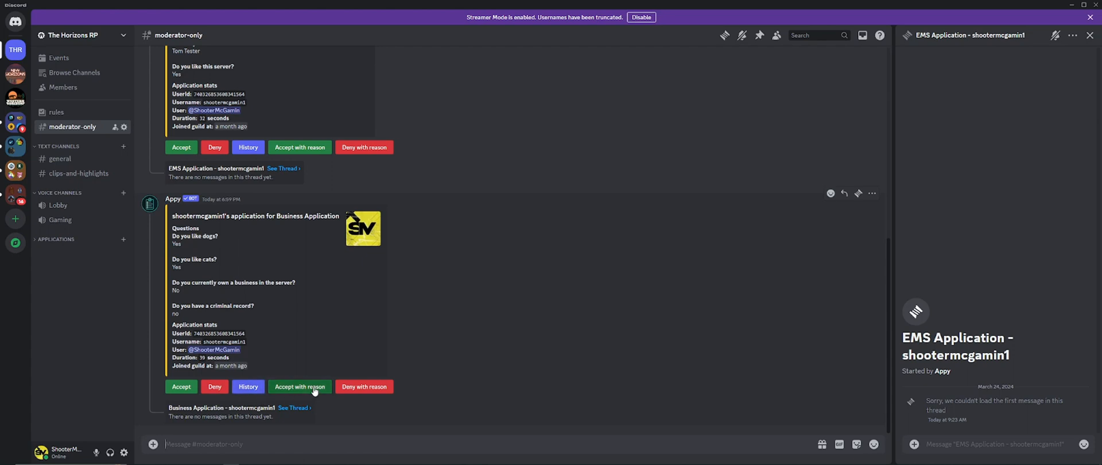
pyautogui.moveTo(372, 399)
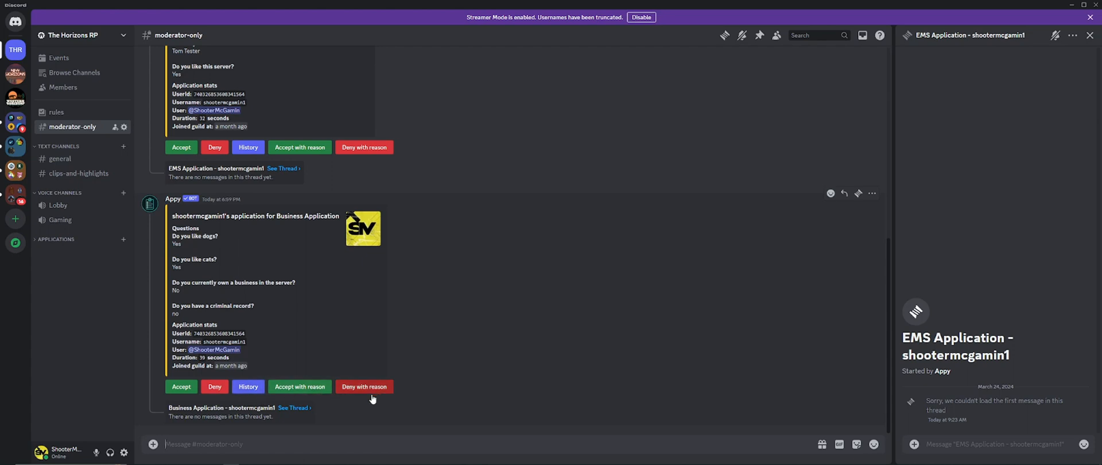
# Post 'Hey looks good' in the Business Application staff thread.
pyautogui.click(292, 407)
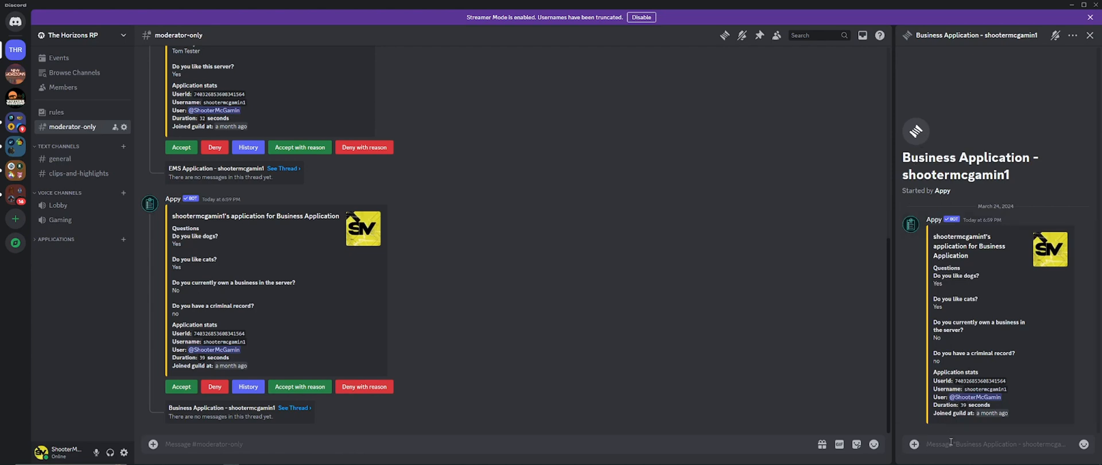
pyautogui.write('Hey look')
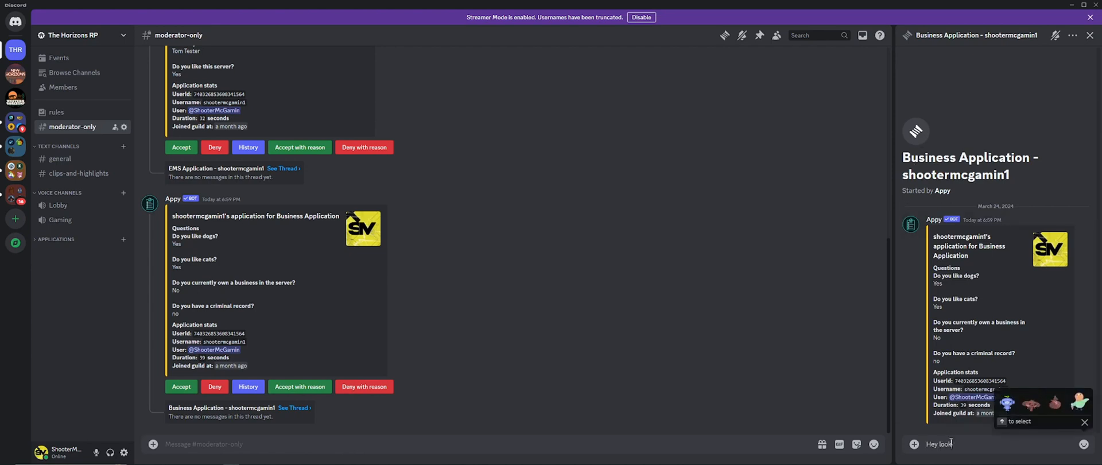
pyautogui.press('Return')
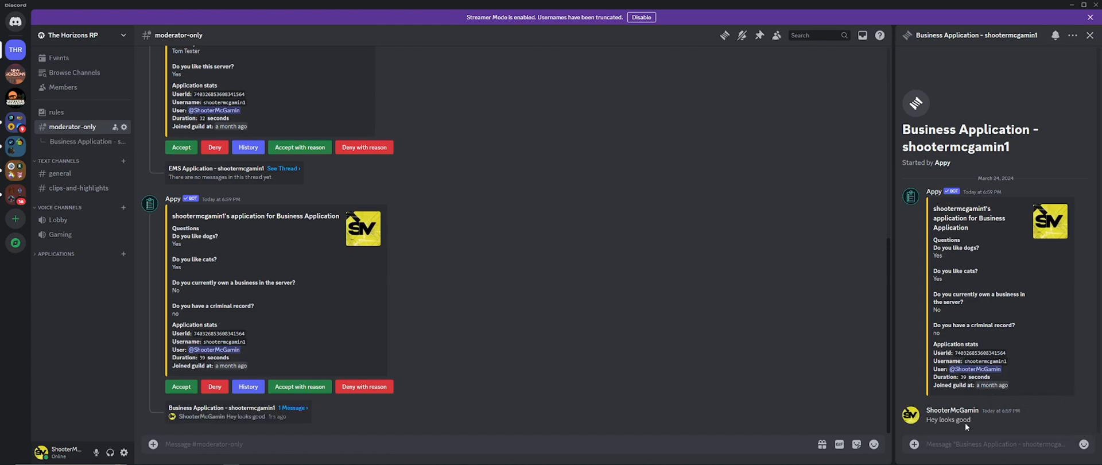
pyautogui.moveTo(397, 426)
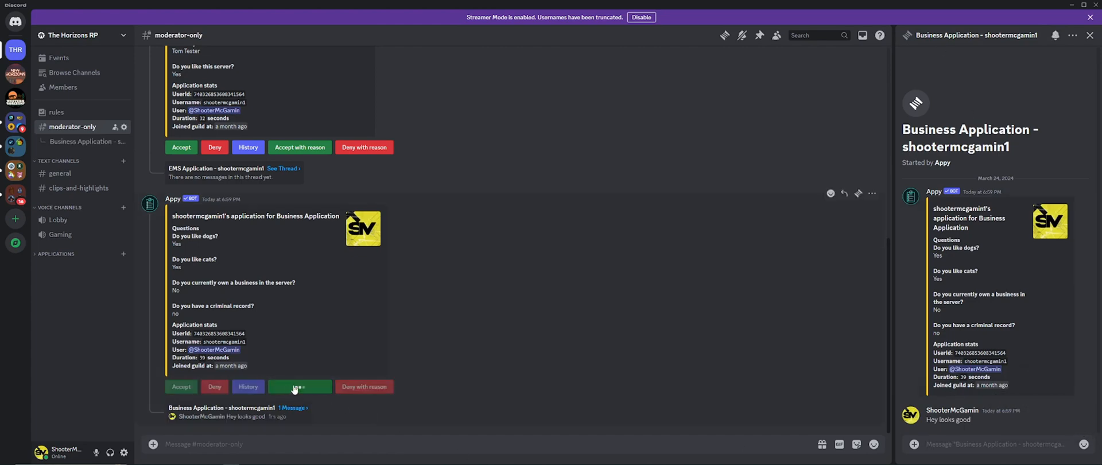
# Accept the Business Application with the reason 'Cuz you seem cool'.
pyautogui.click(299, 386)
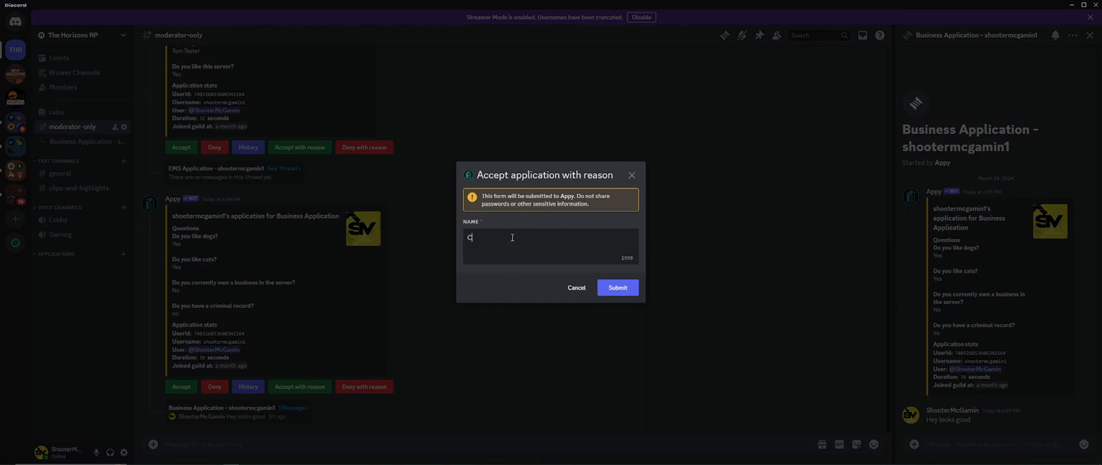
pyautogui.write('uz you seem cool')
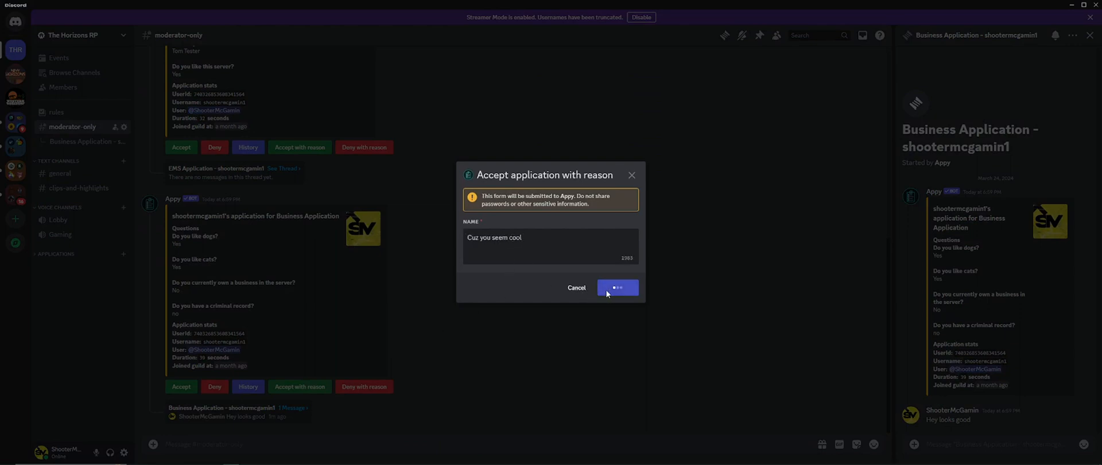
pyautogui.click(617, 286)
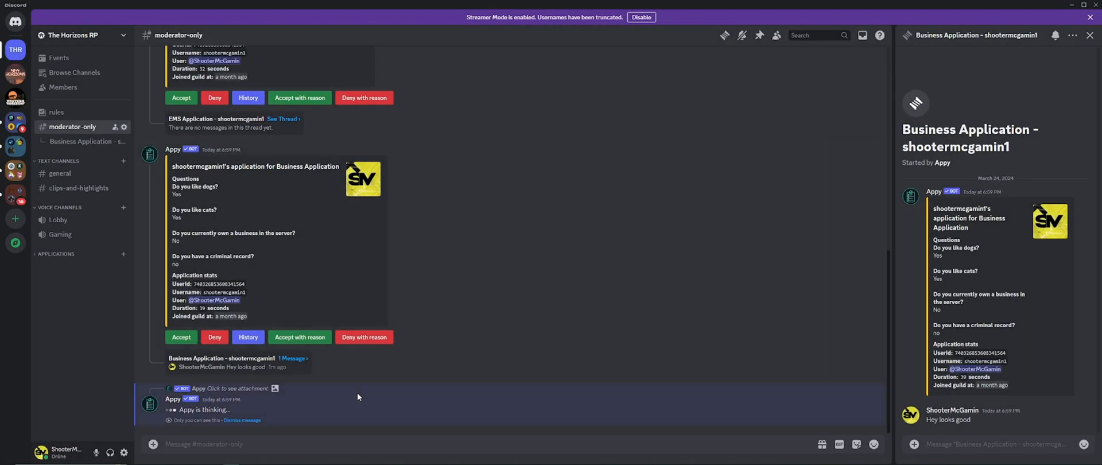
pyautogui.moveTo(327, 403)
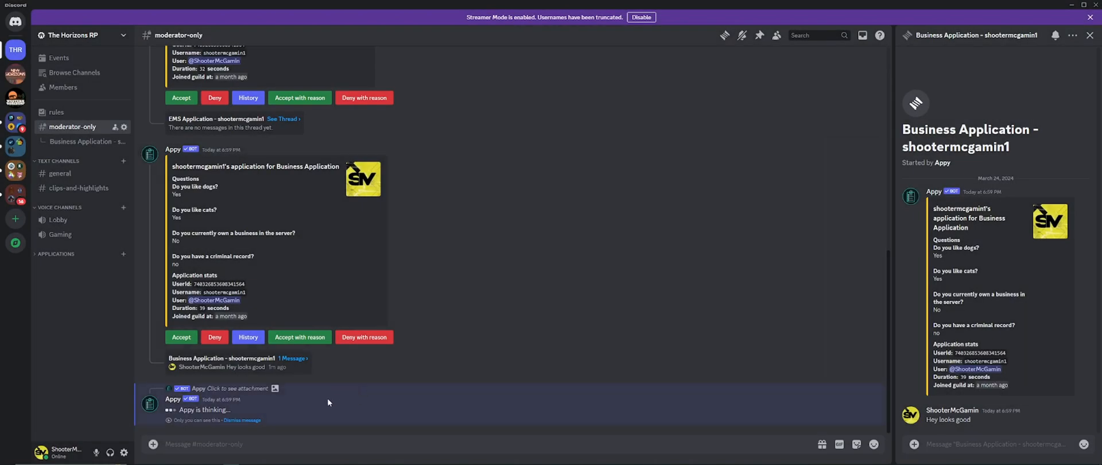